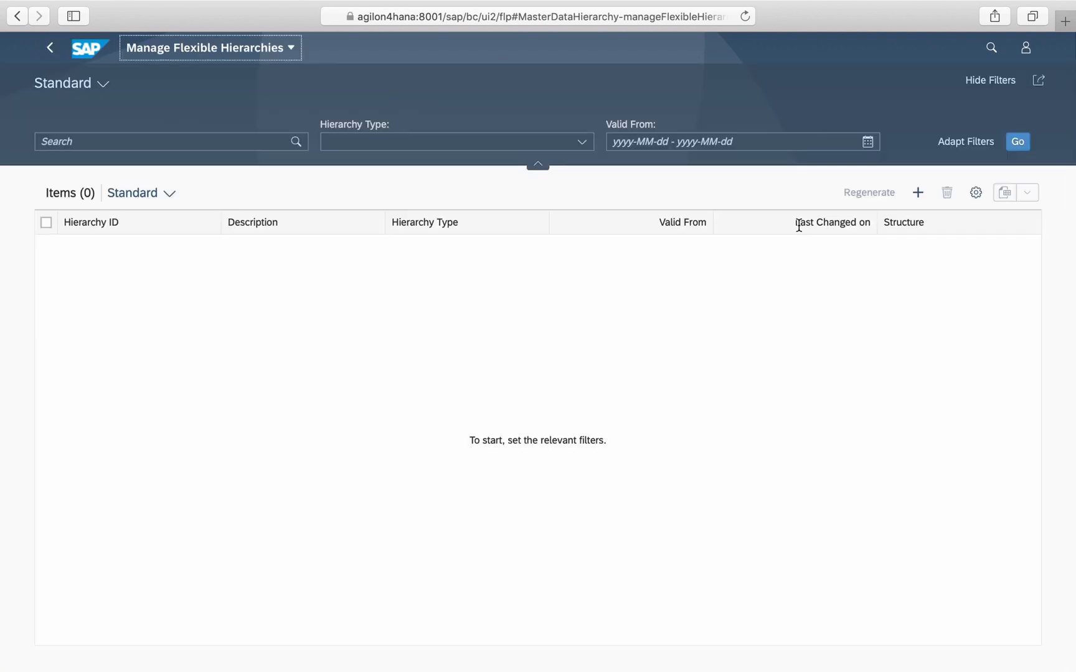
# Step: Start new hierarchy ZPC1 'Profit Center - Segment' of type Profit Center Hierarchy
pyautogui.click(918, 193)
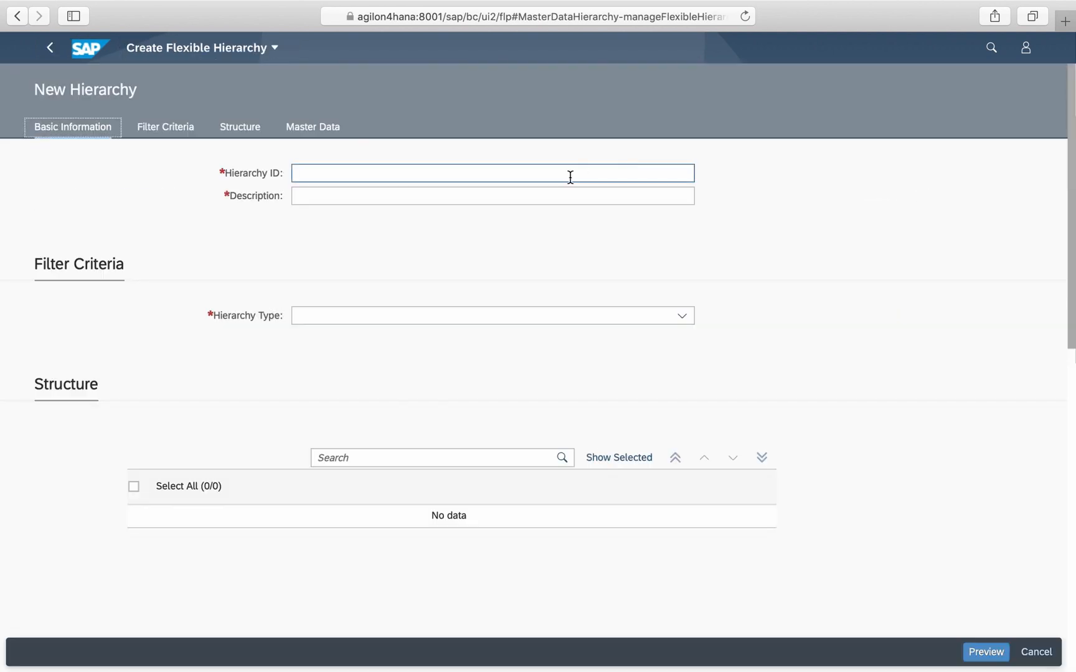
pyautogui.write('Profit Center - Segm')
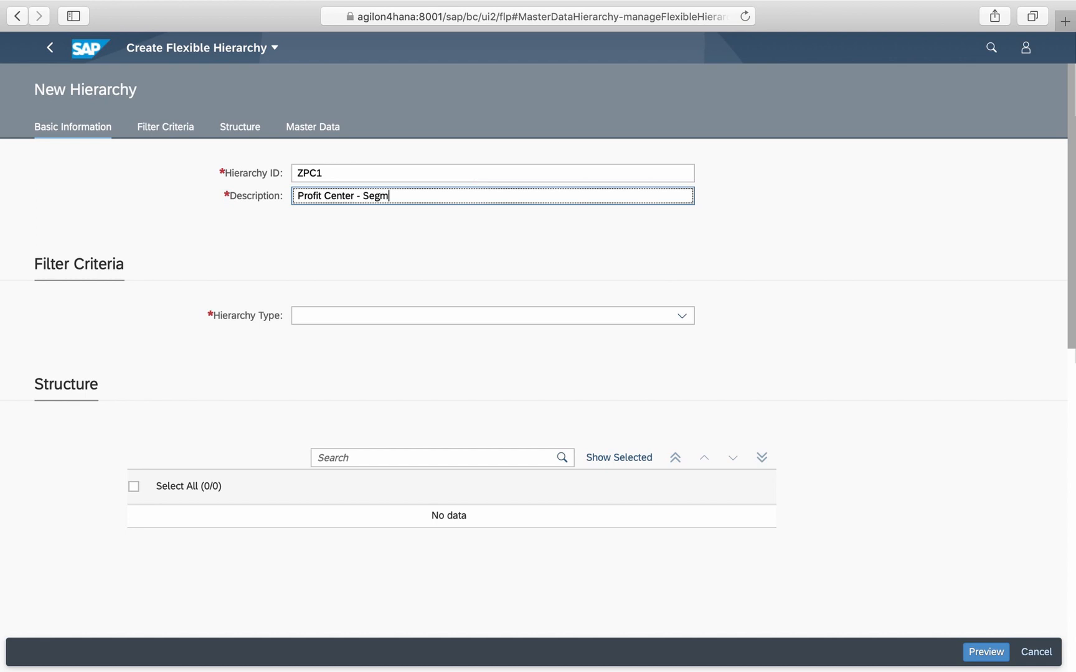
pyautogui.click(492, 315)
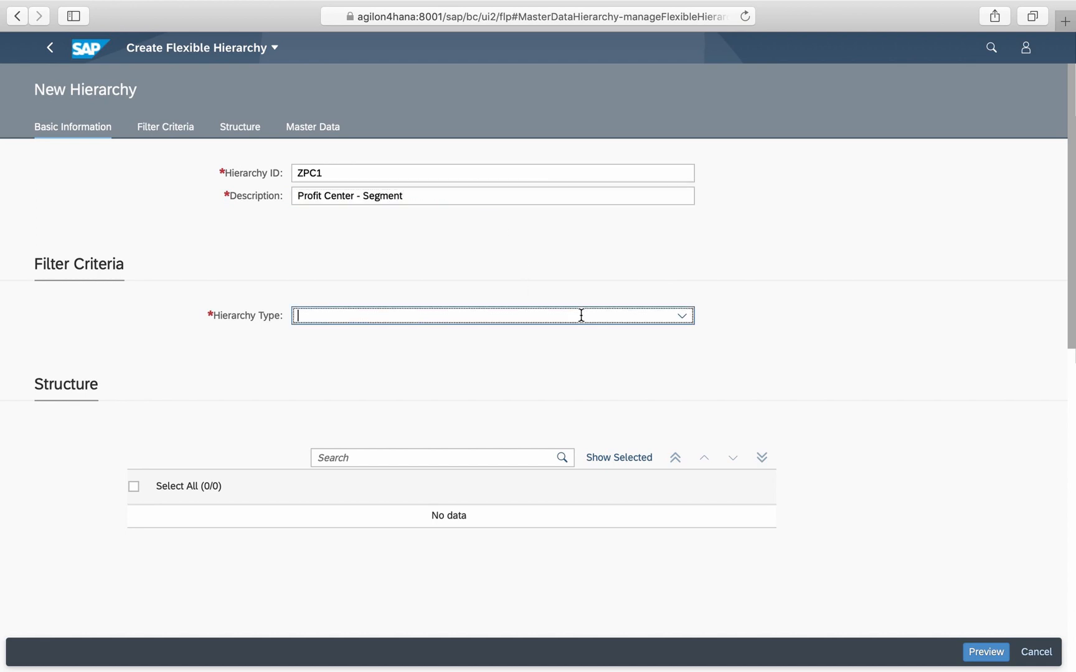
pyautogui.click(682, 316)
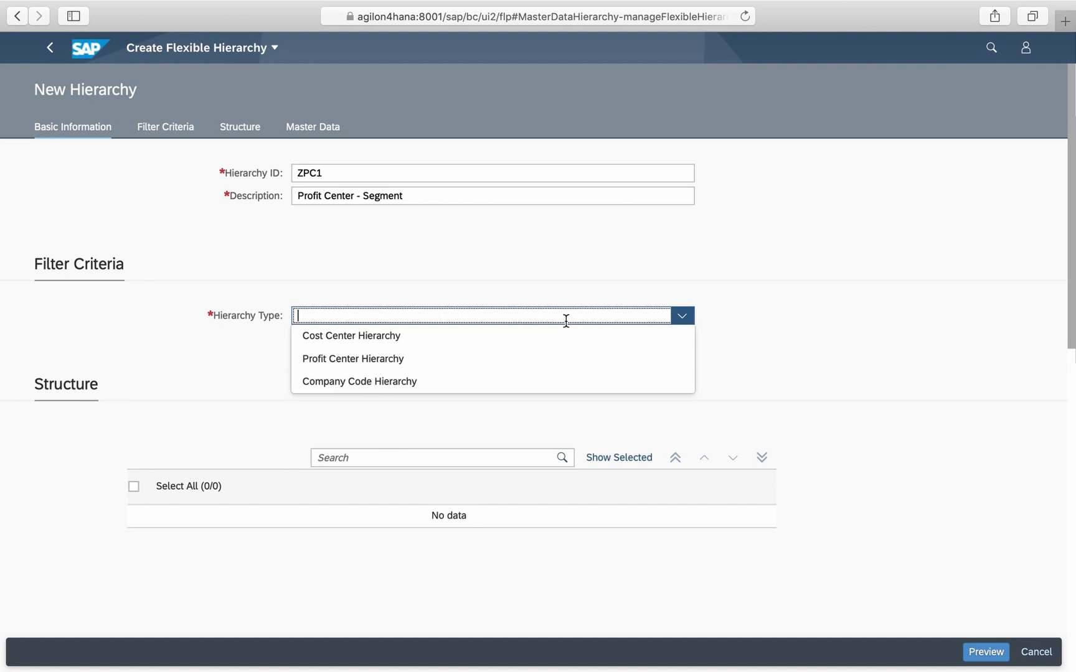
pyautogui.click(353, 359)
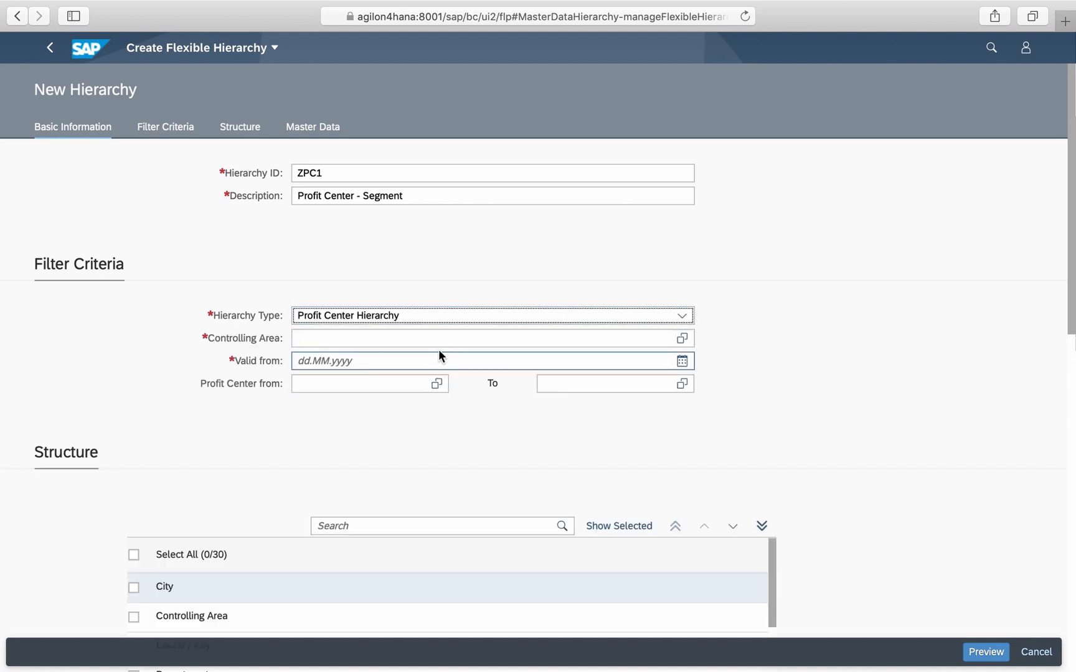
# Step: Set controlling area AG00, valid from 20.04.2020, structured by Segment for Segmental Reporting, and preview it
pyautogui.write('AG00')
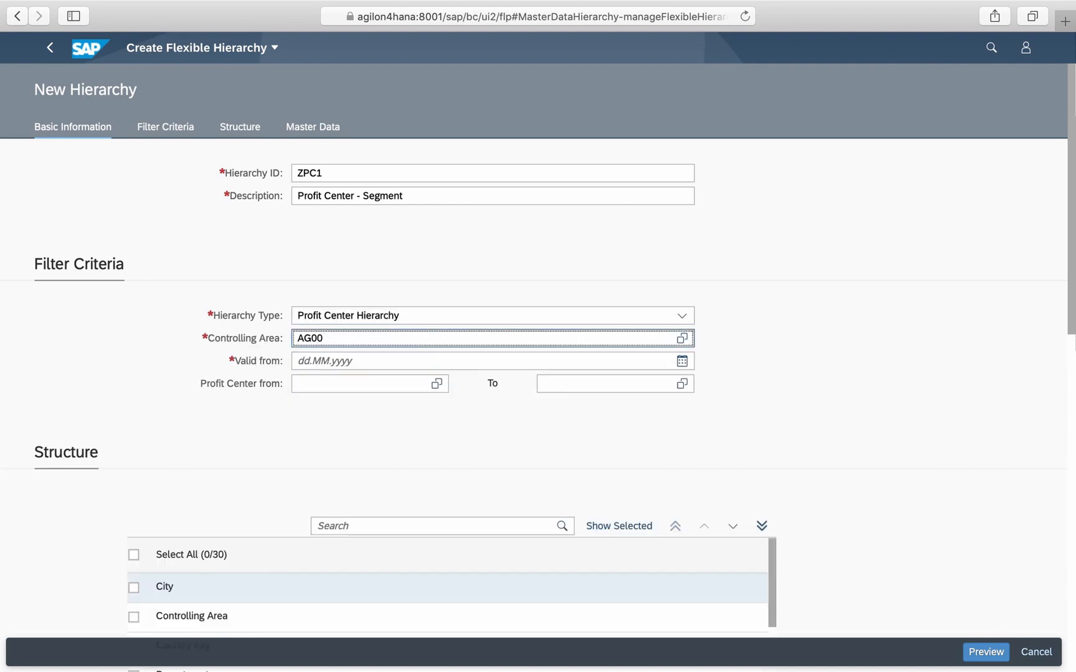
pyautogui.click(481, 360)
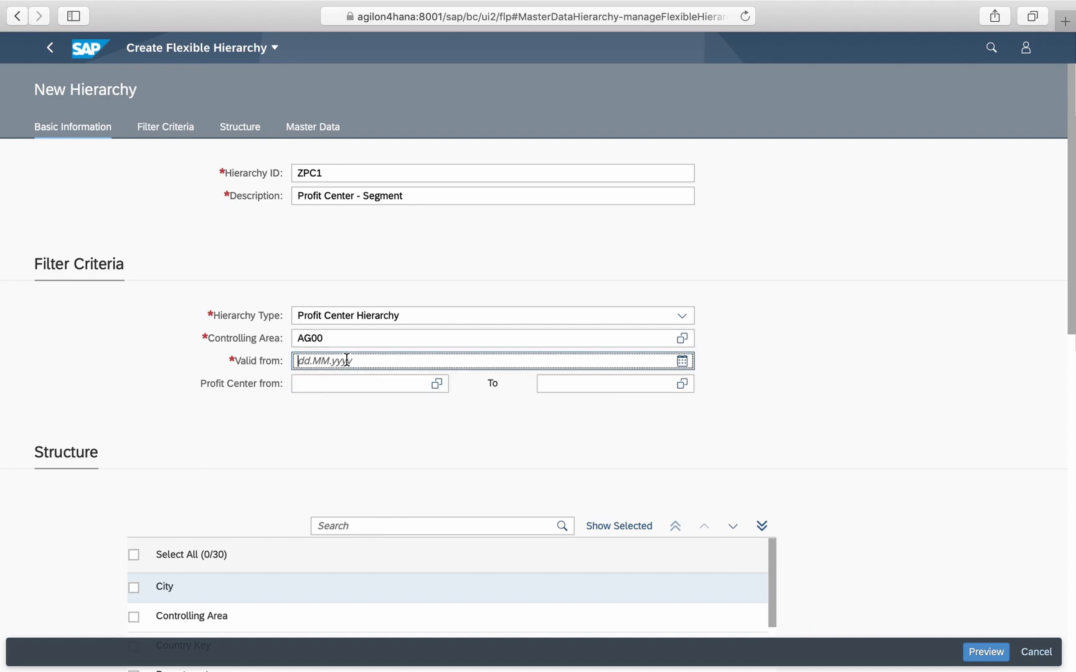
pyautogui.write('20.04.2020')
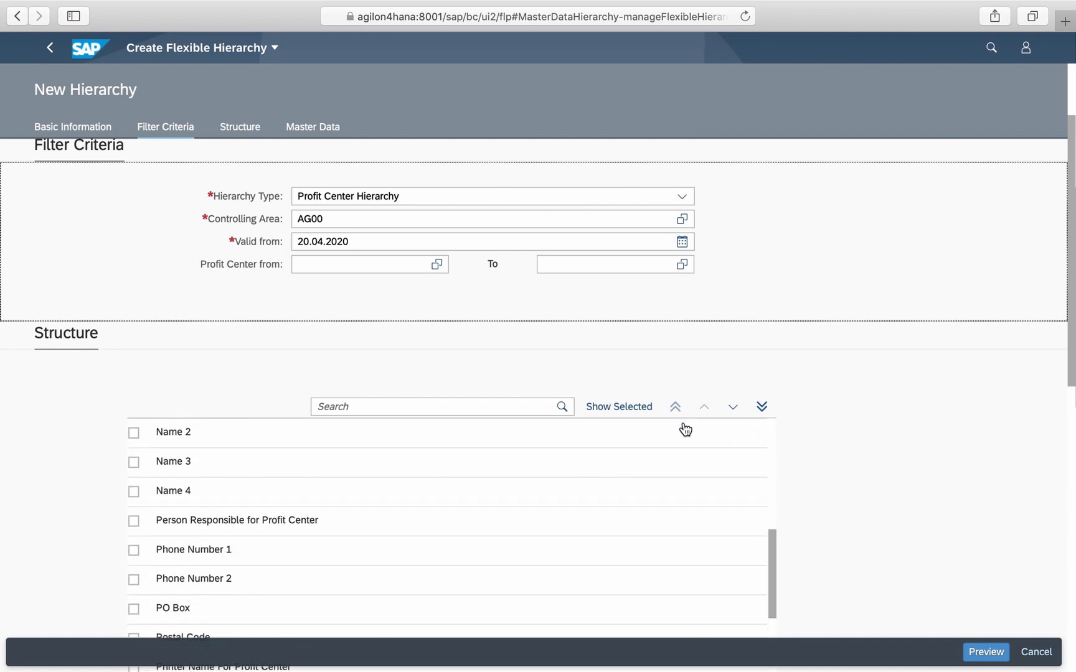
pyautogui.scroll(-3)
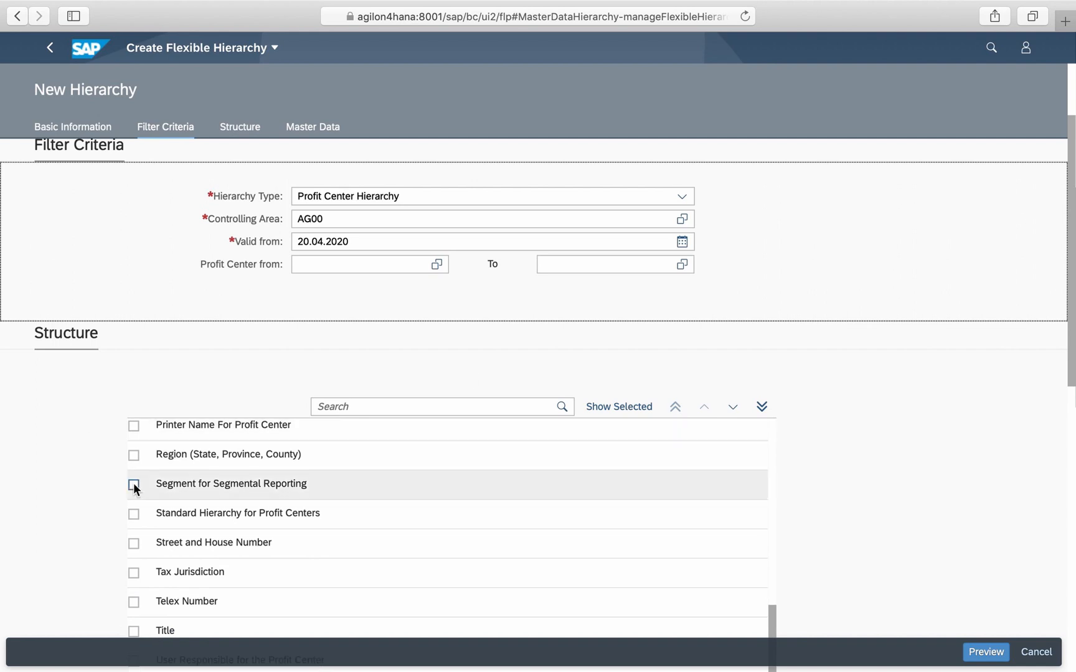
pyautogui.click(135, 483)
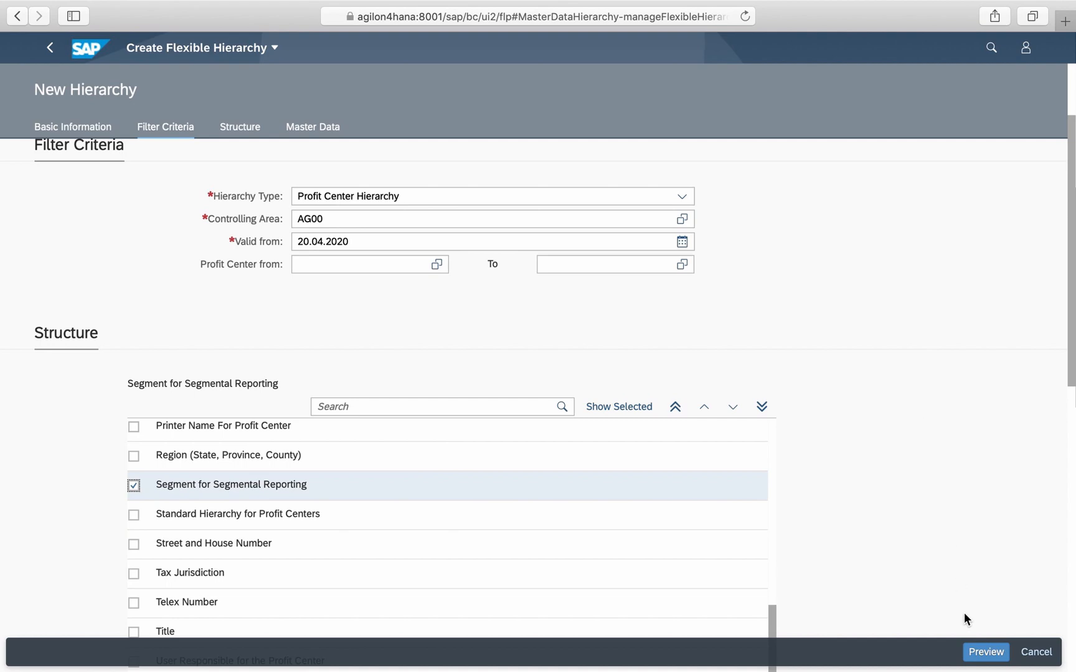
pyautogui.click(984, 652)
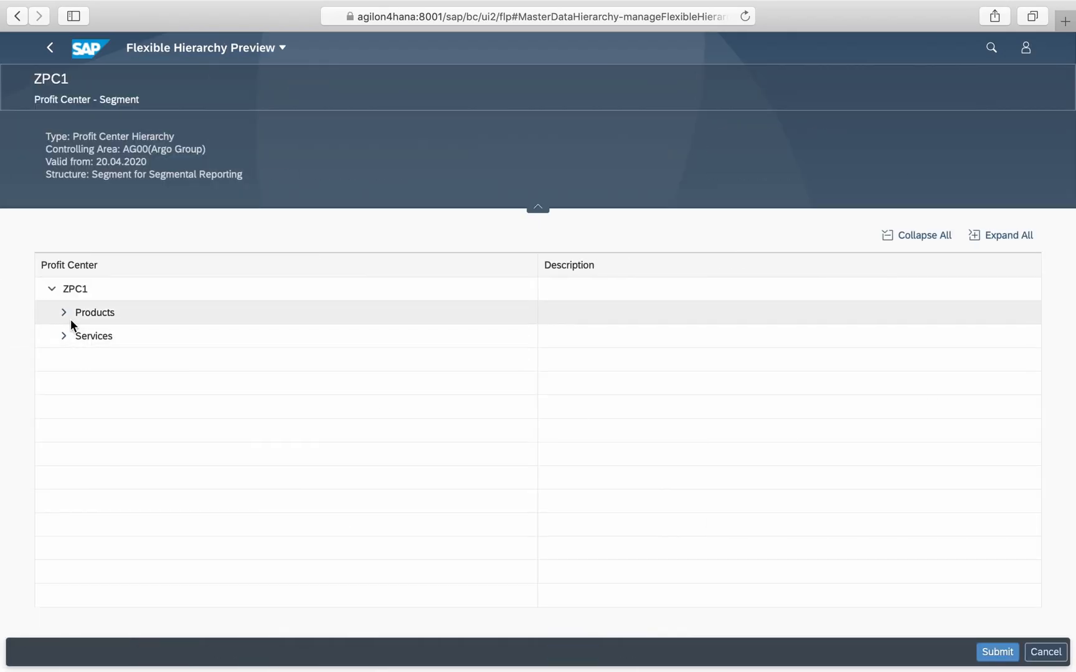
# Step: Expand the Products and Services segments in the ZPC1 preview to show their profit centers
pyautogui.click(64, 313)
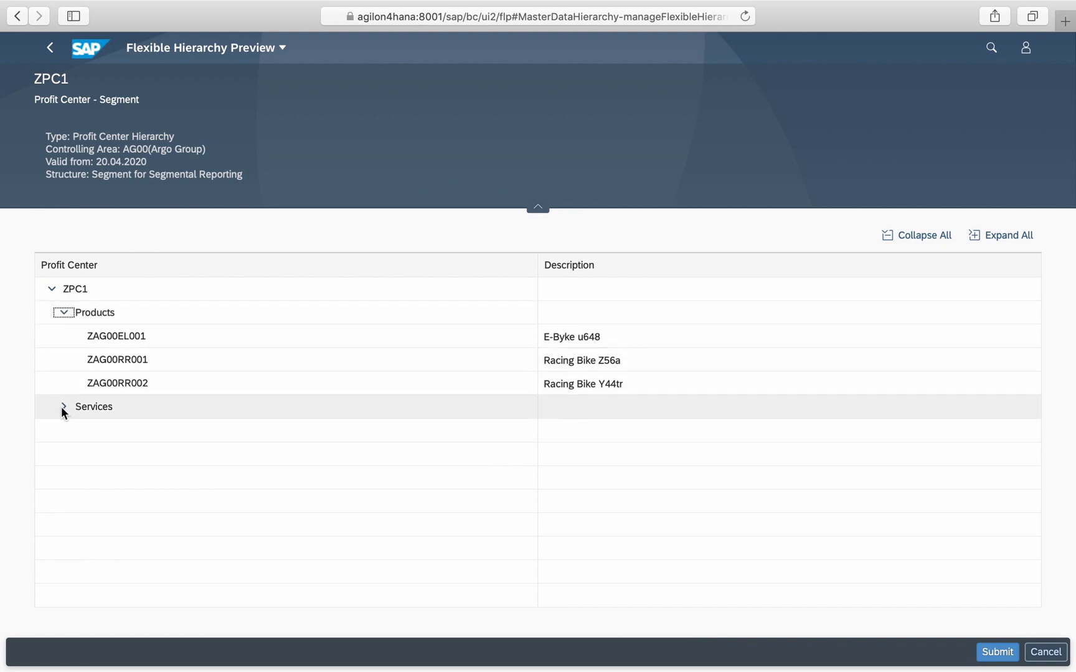
pyautogui.click(64, 406)
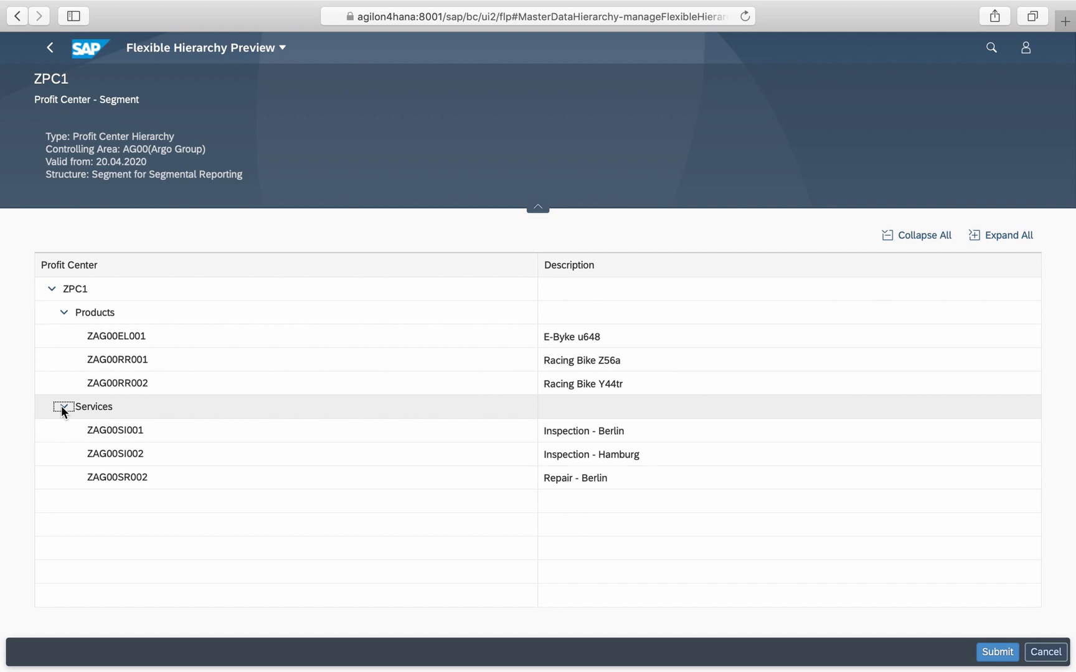
pyautogui.click(63, 406)
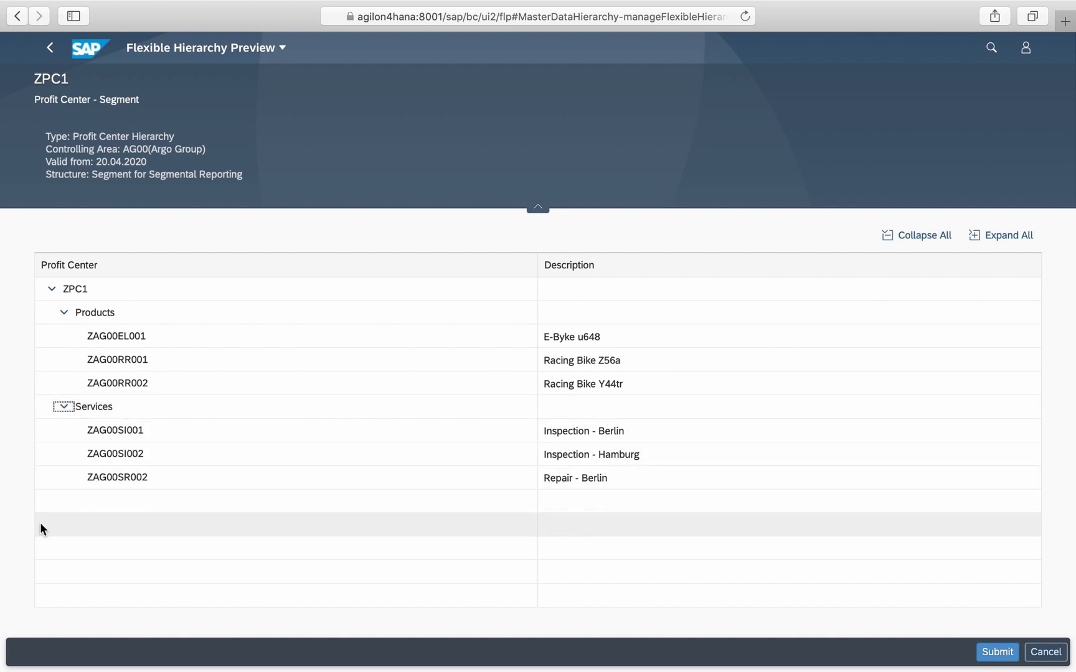
pyautogui.moveTo(682, 548)
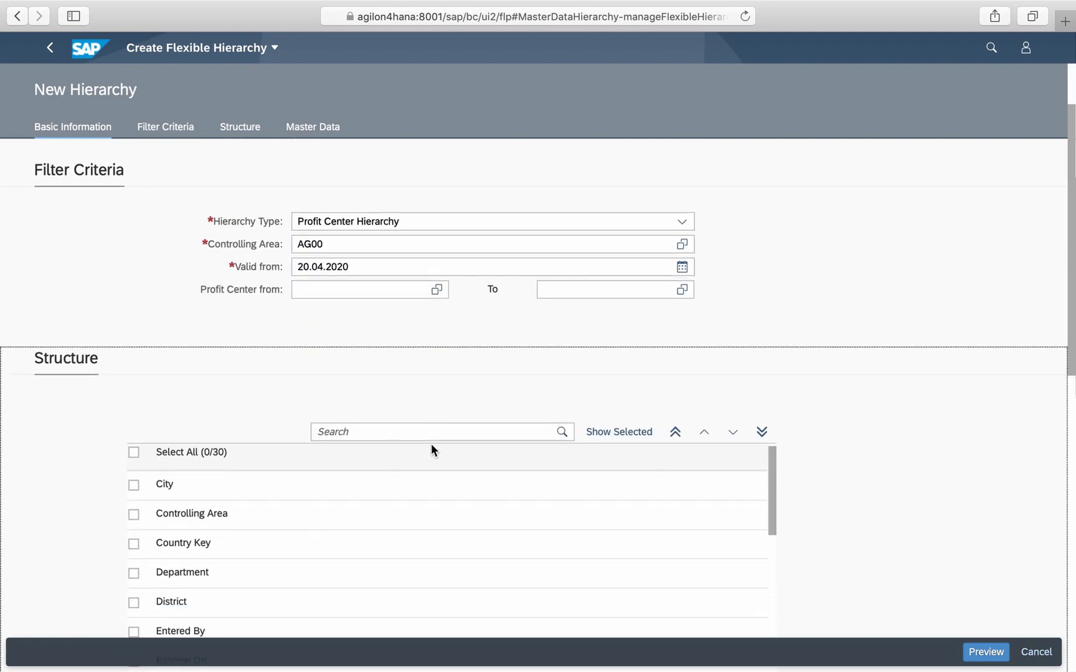
# Step: Structure ZPC2 by City and preview it, expanding the Berlin and Hamburg groups
pyautogui.click(135, 484)
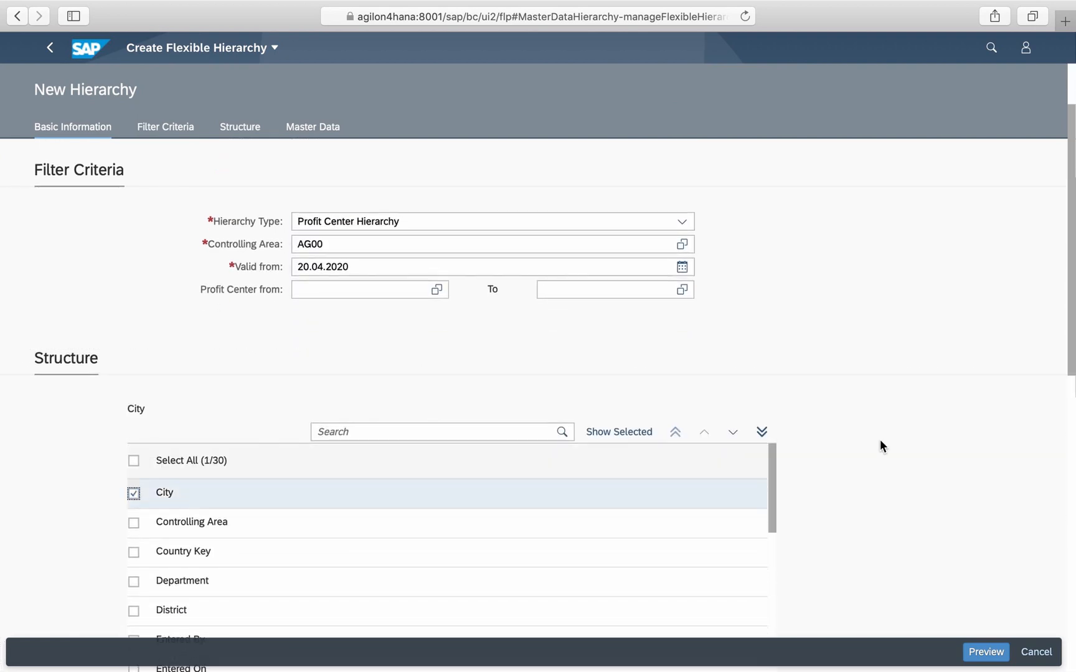
pyautogui.click(985, 651)
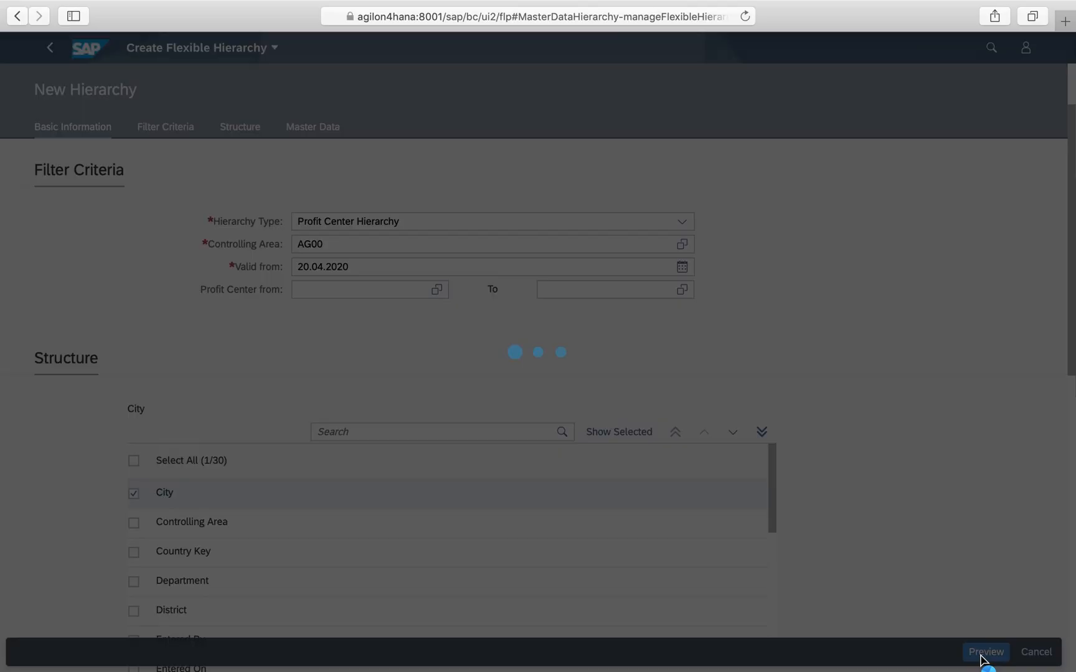
pyautogui.click(985, 652)
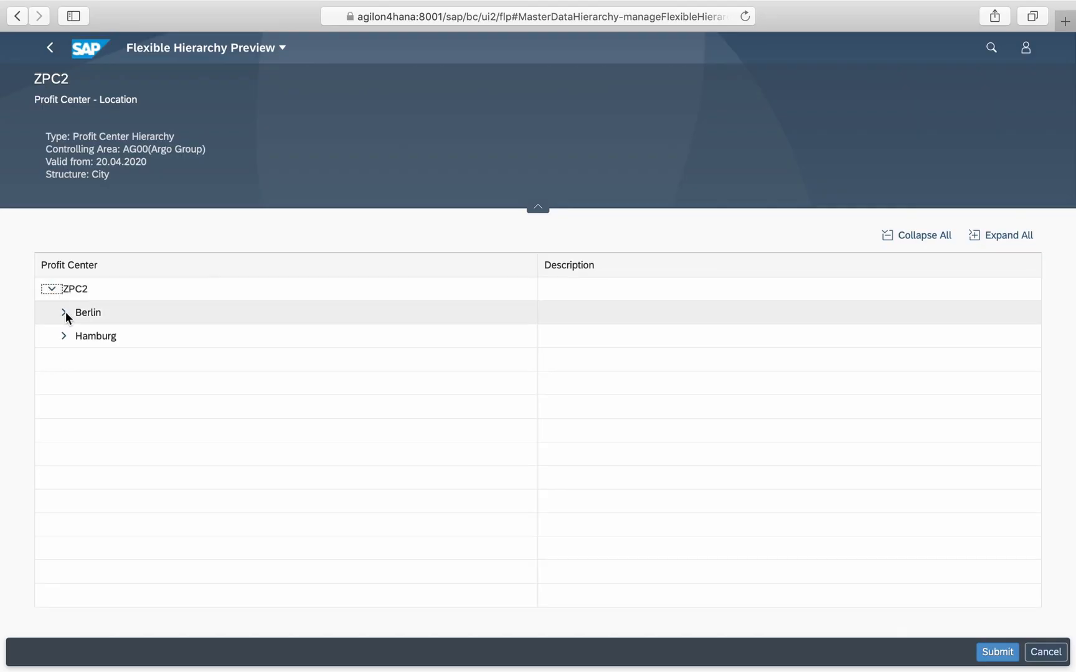
pyautogui.click(63, 312)
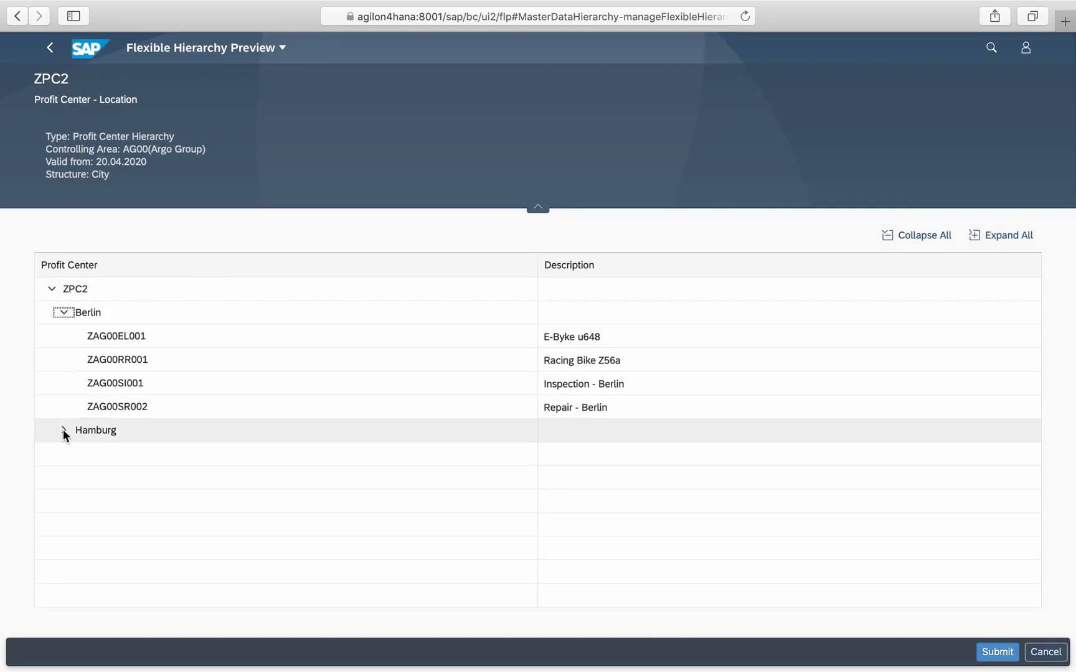
pyautogui.click(62, 430)
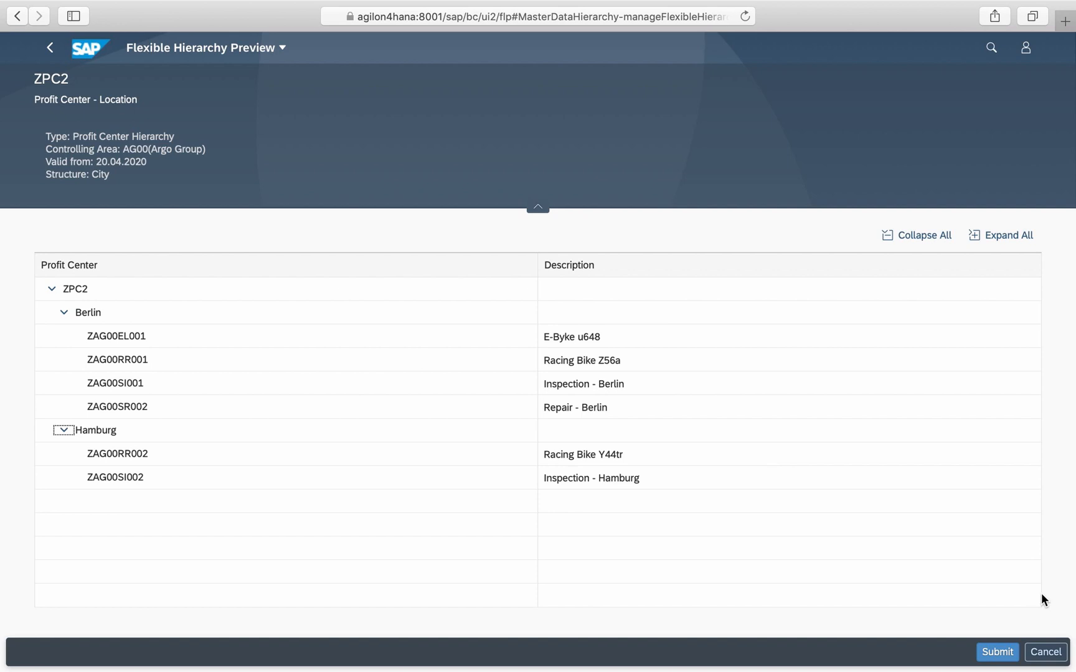
# Step: Submit the ZPC2 location hierarchy and begin a third hierarchy
pyautogui.click(996, 652)
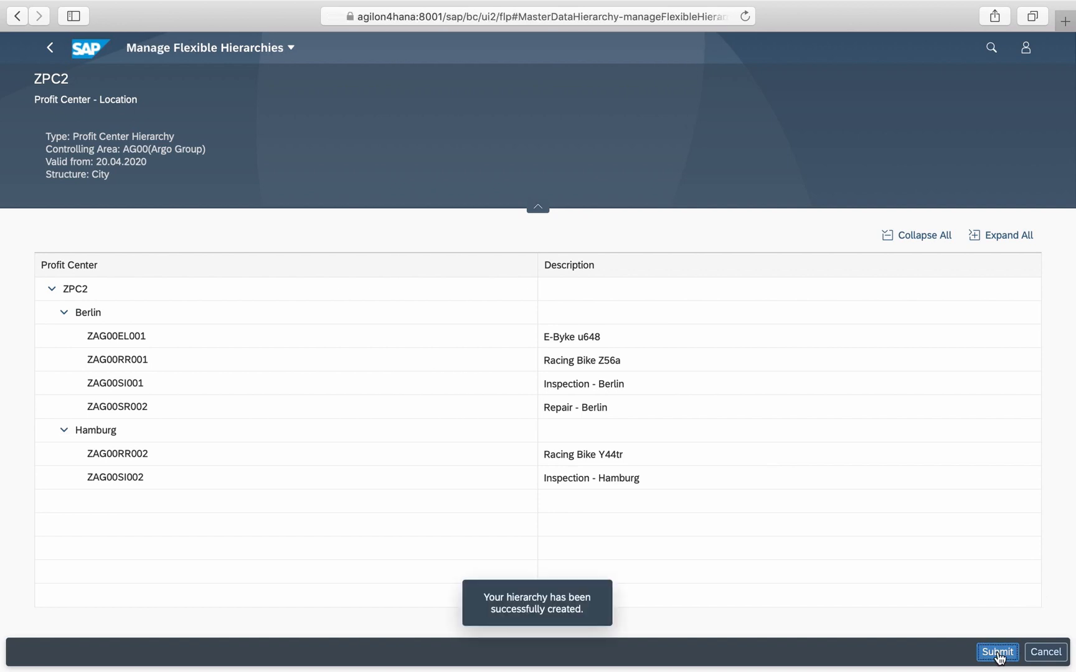
pyautogui.click(997, 652)
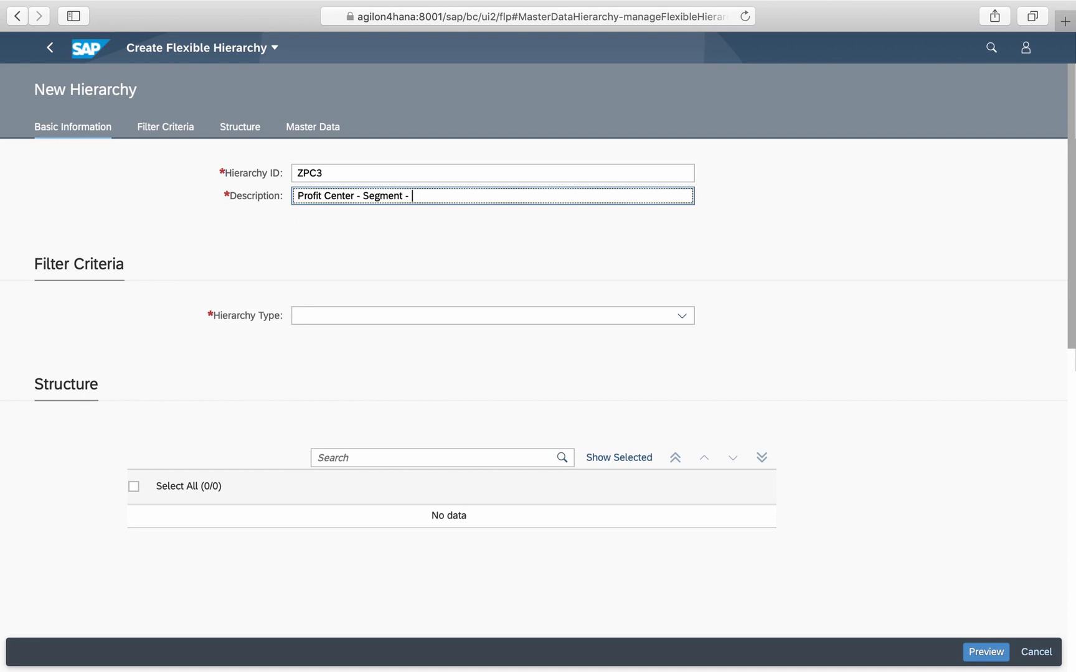
# Step: Define ZPC3 'Profit Center - Segment - Location' as a profit center hierarchy structured by City then Segment
pyautogui.write('Locat')
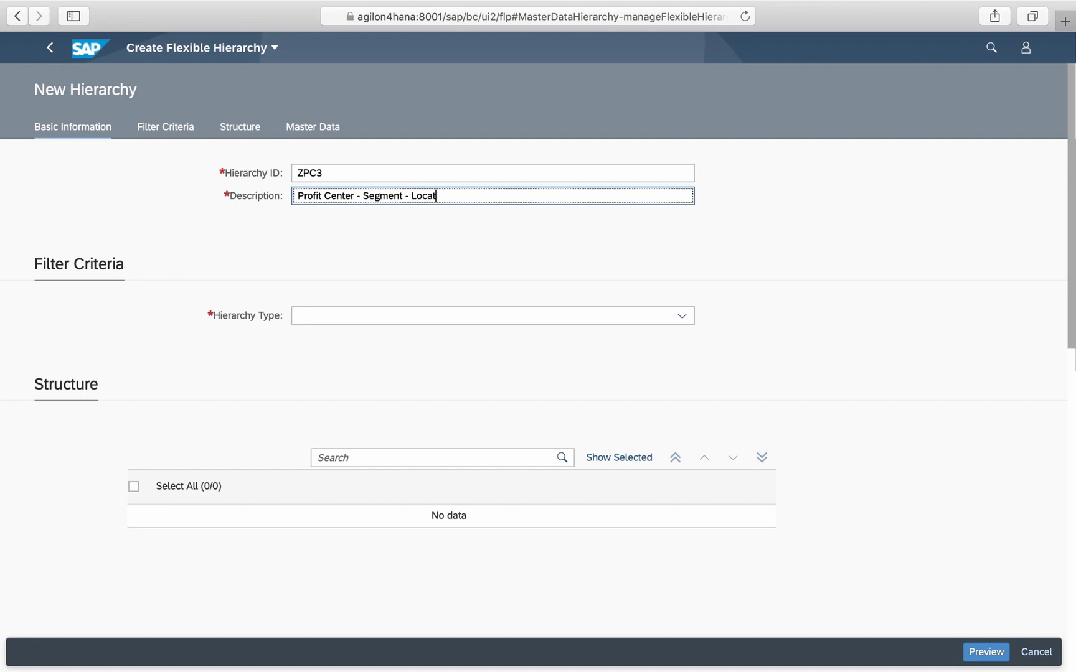
pyautogui.click(681, 315)
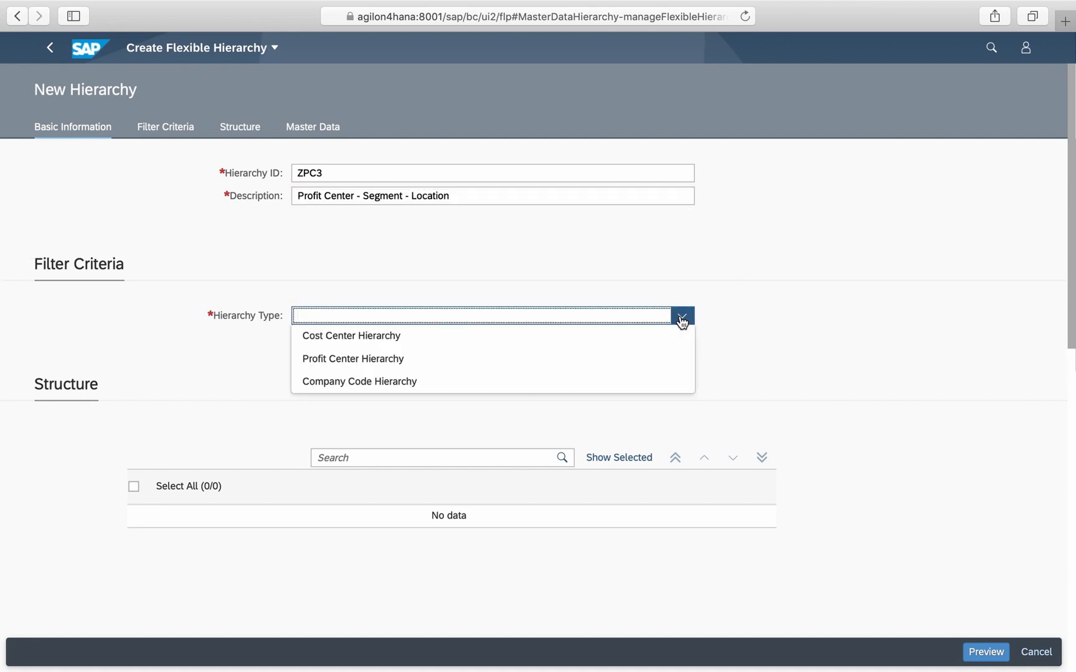
pyautogui.click(352, 358)
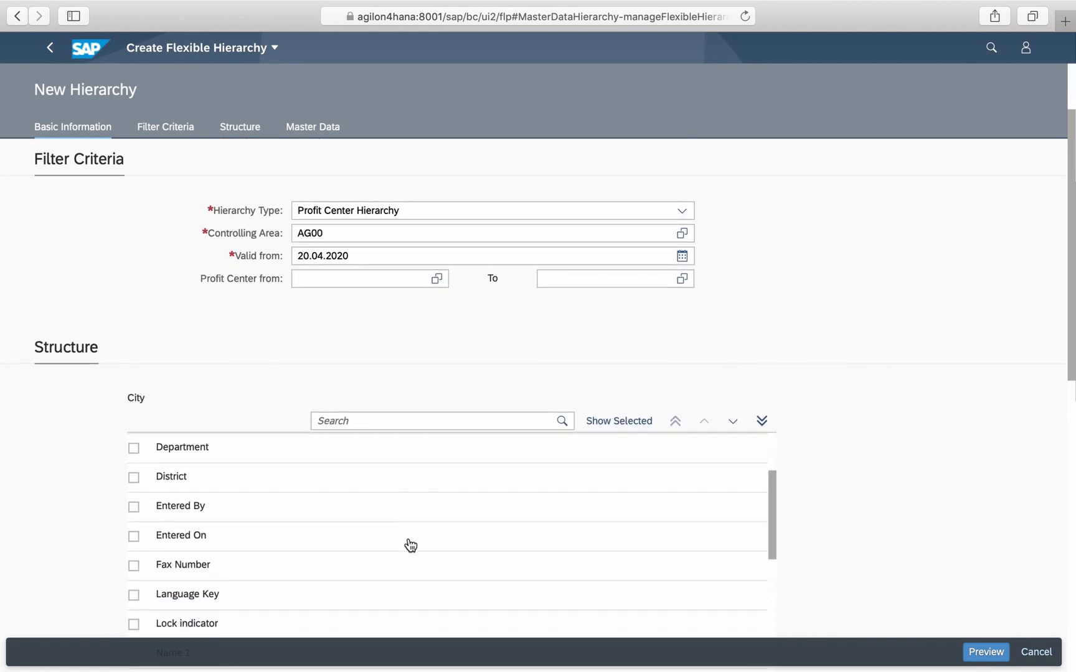
pyautogui.scroll(-3)
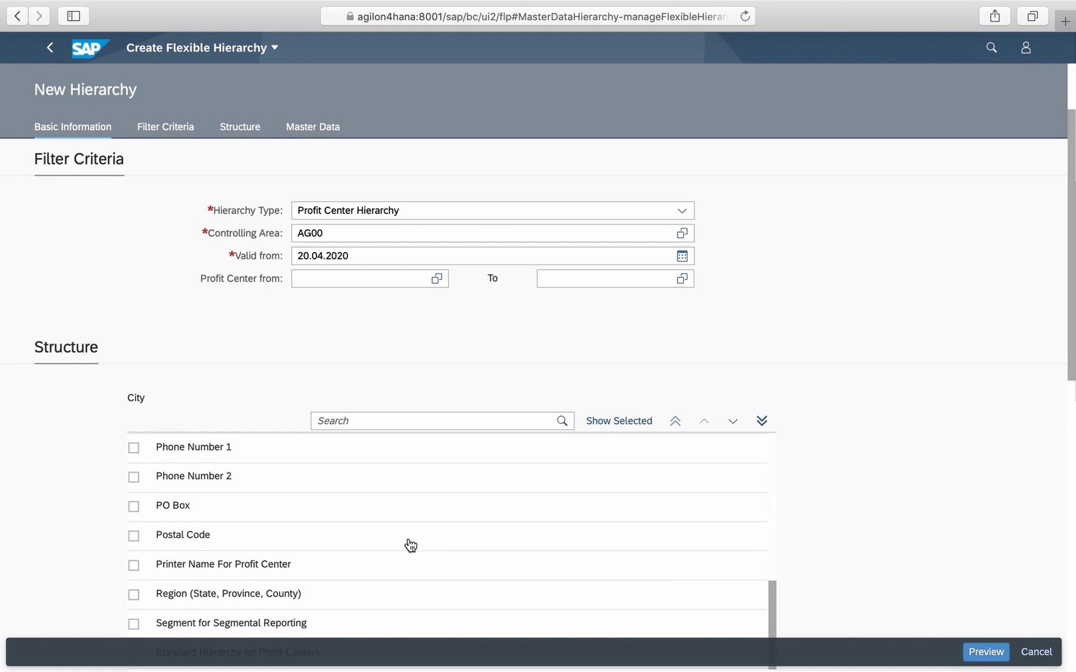
pyautogui.click(133, 479)
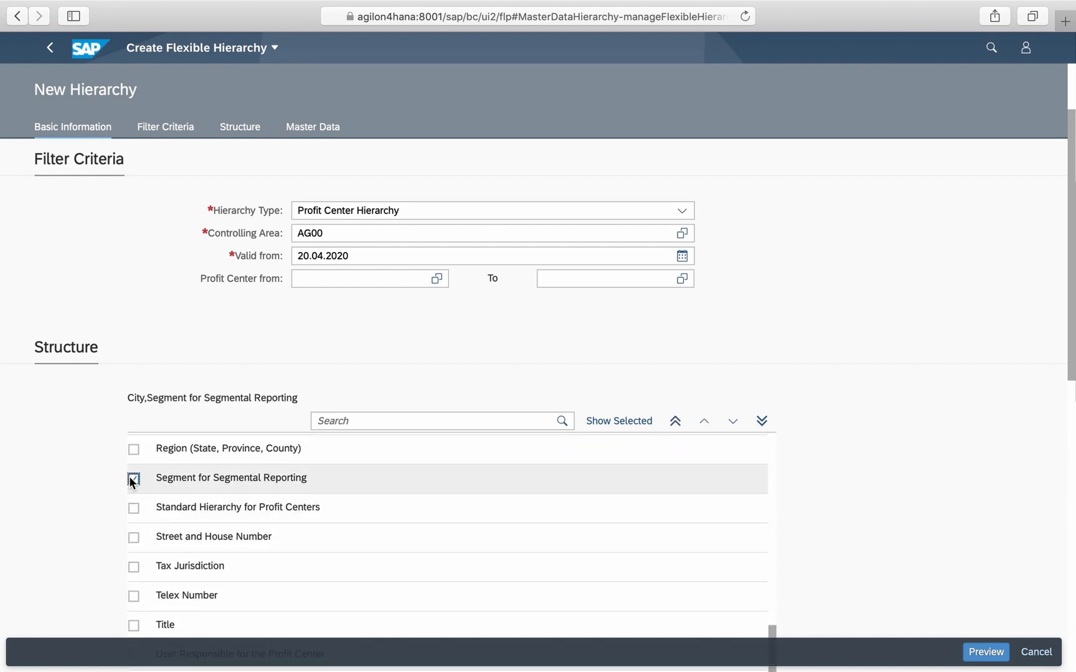
# Step: Preview ZPC3, expand Berlin, Hamburg and their Products nodes, then submit the hierarchy
pyautogui.click(985, 651)
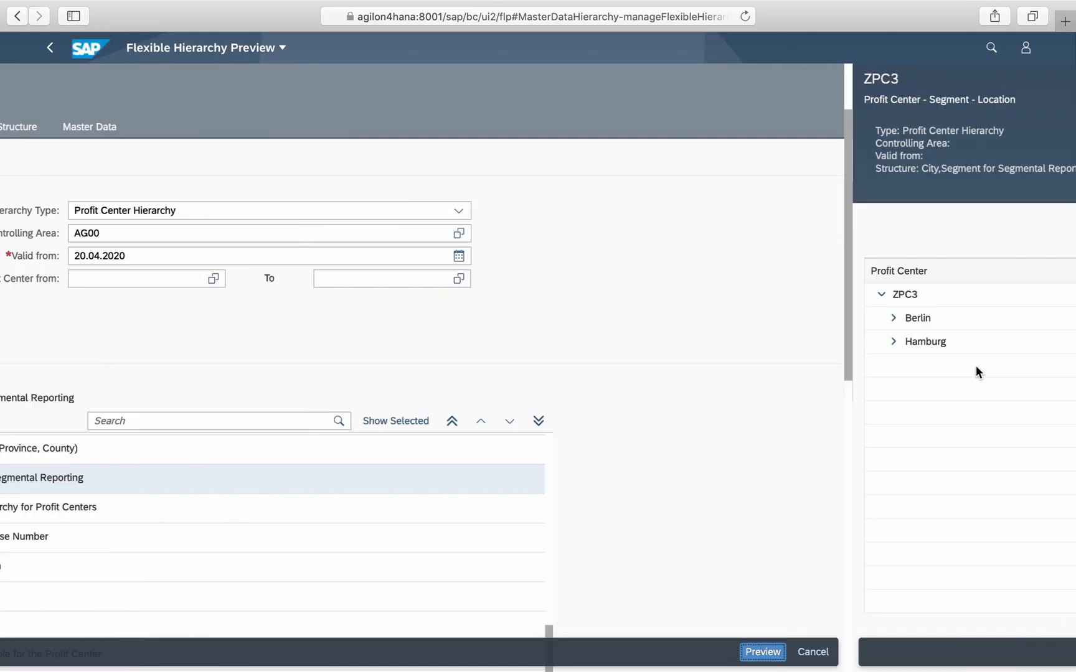
pyautogui.click(762, 651)
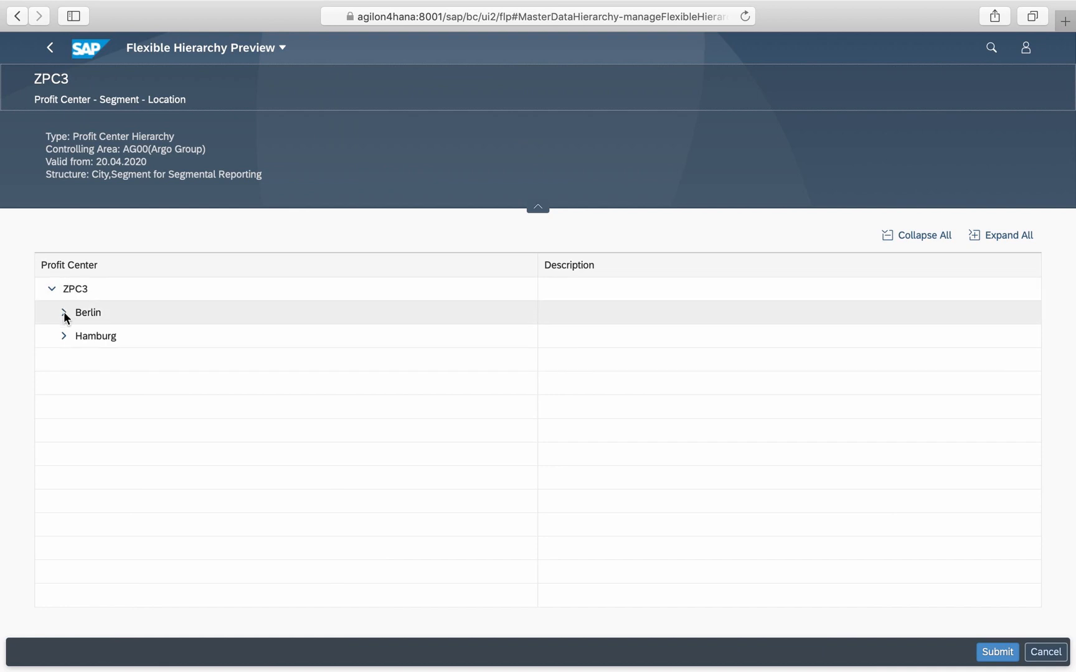
pyautogui.click(63, 313)
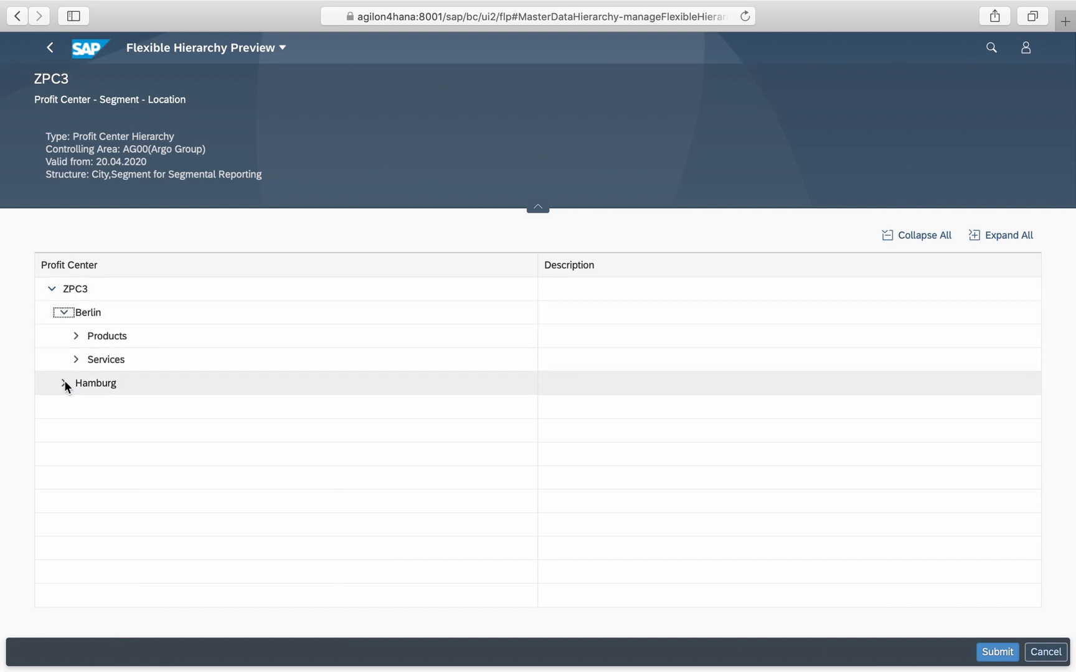
pyautogui.click(66, 382)
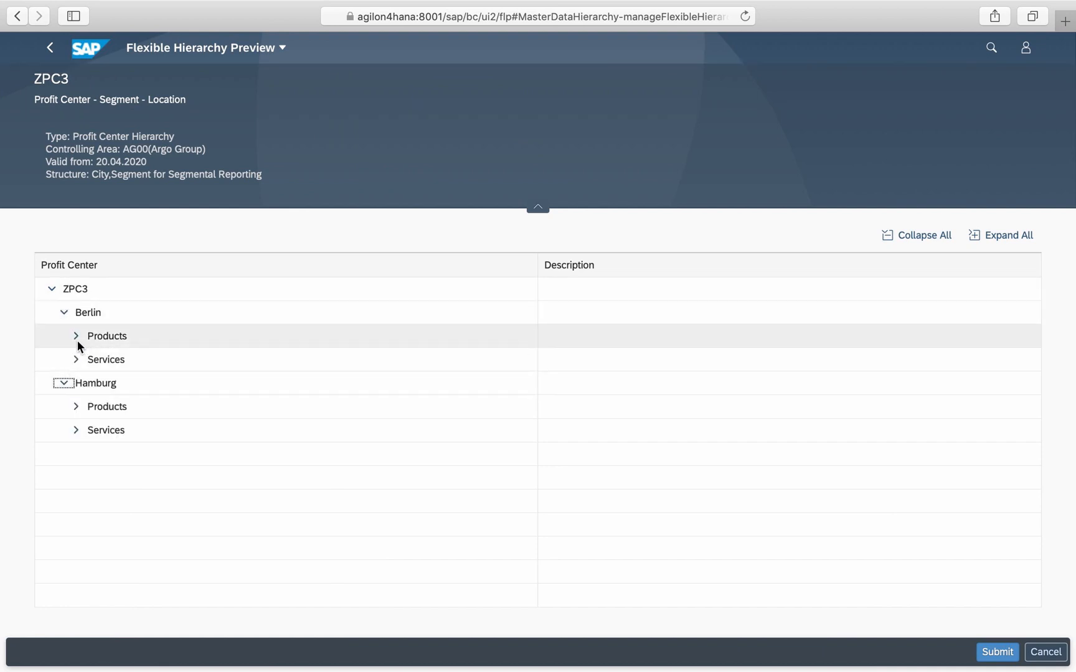
pyautogui.click(76, 335)
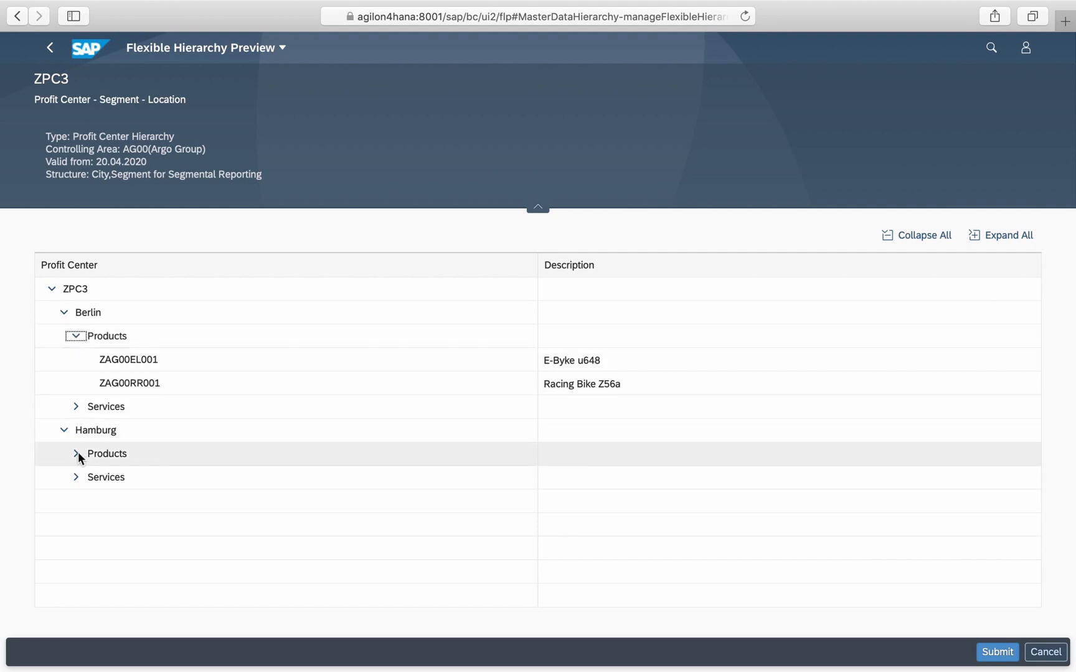
pyautogui.click(76, 453)
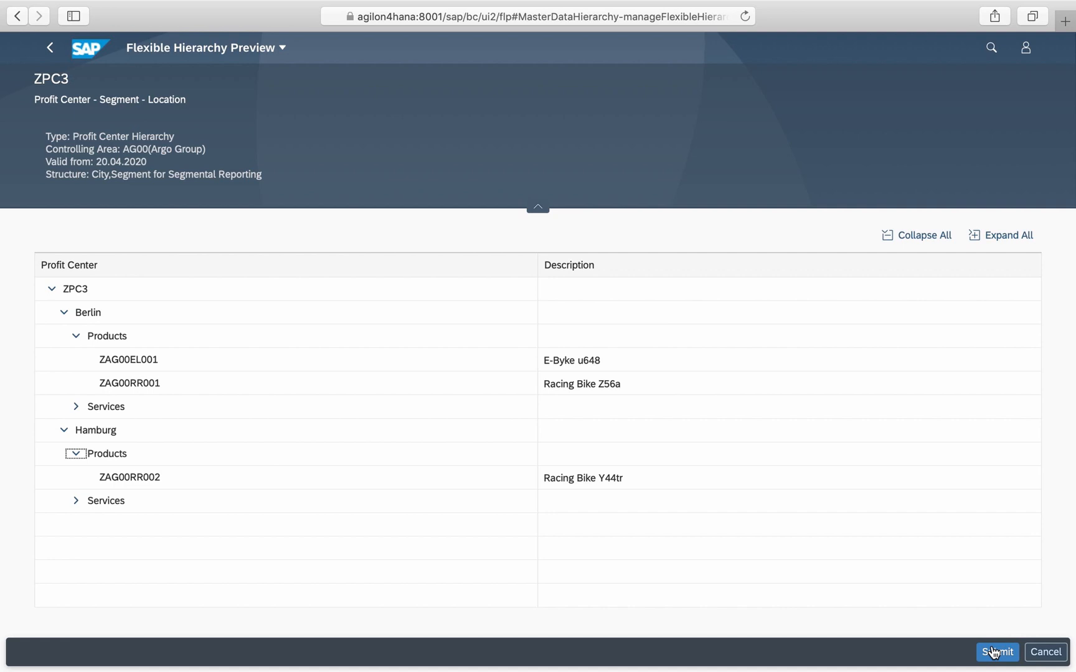
pyautogui.click(996, 653)
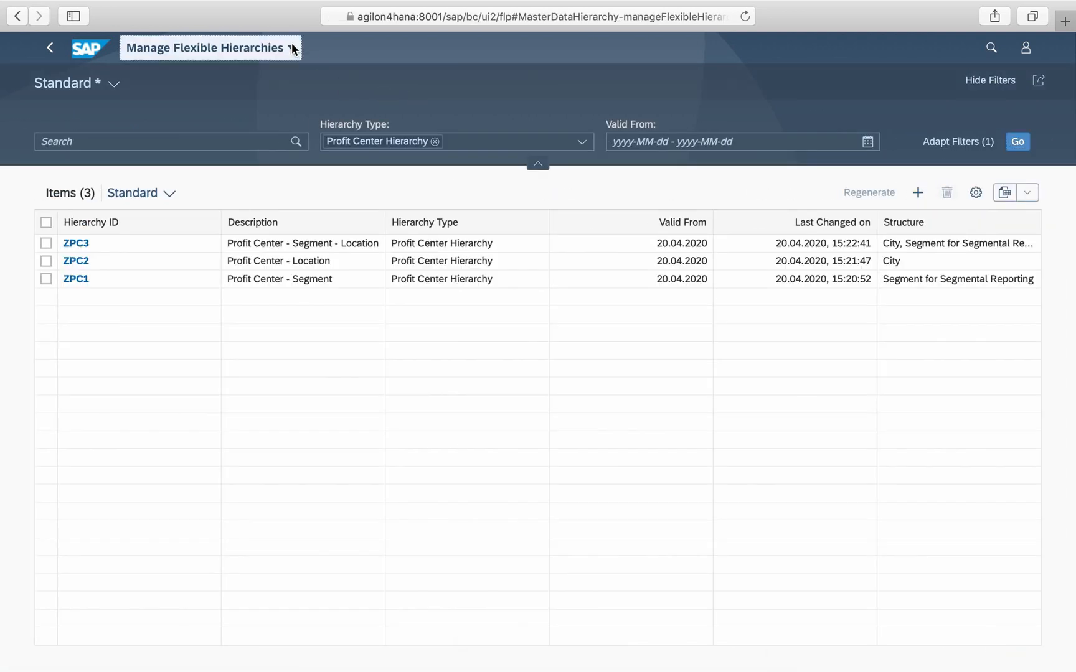
# Step: Return to the launchpad home, go to the 4. Reporting group and launch P&L Actuals
pyautogui.click(50, 47)
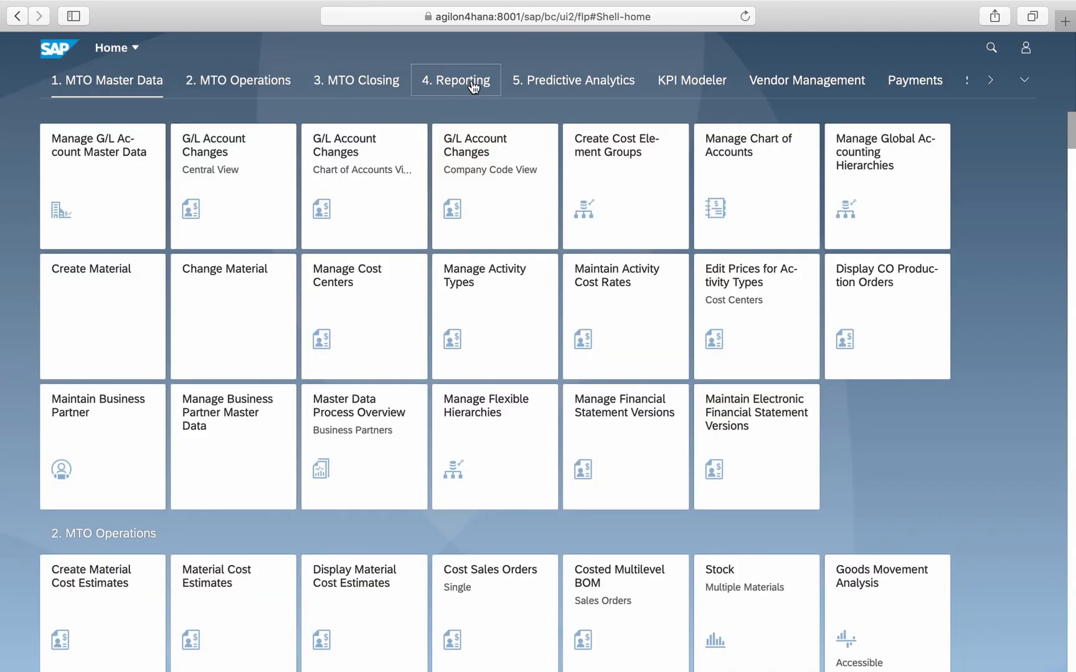
pyautogui.click(456, 80)
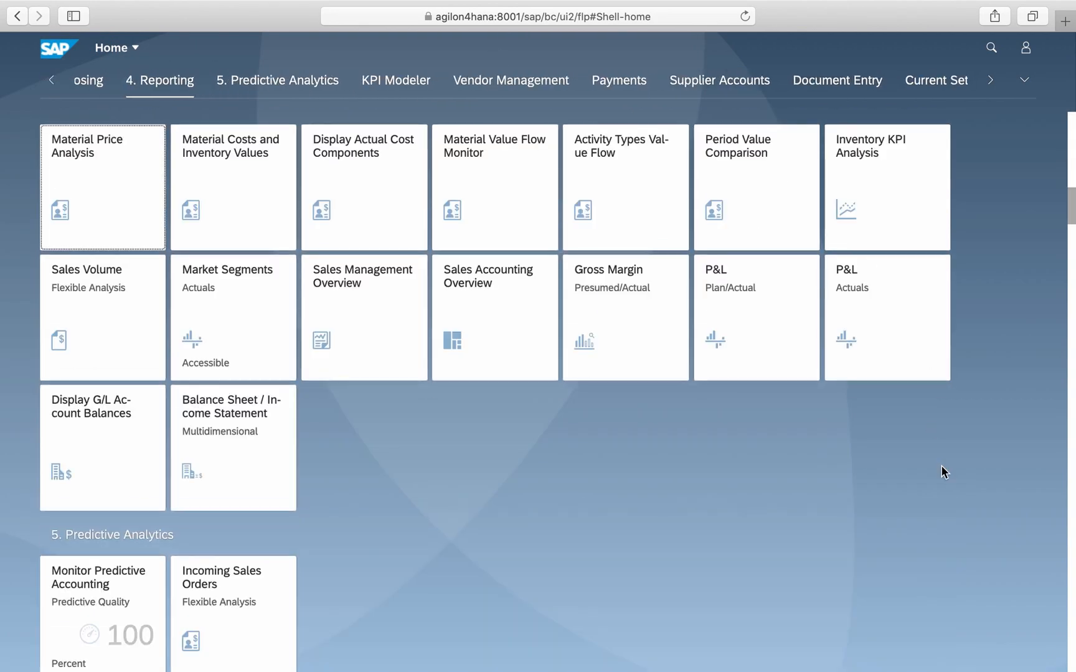
pyautogui.click(885, 316)
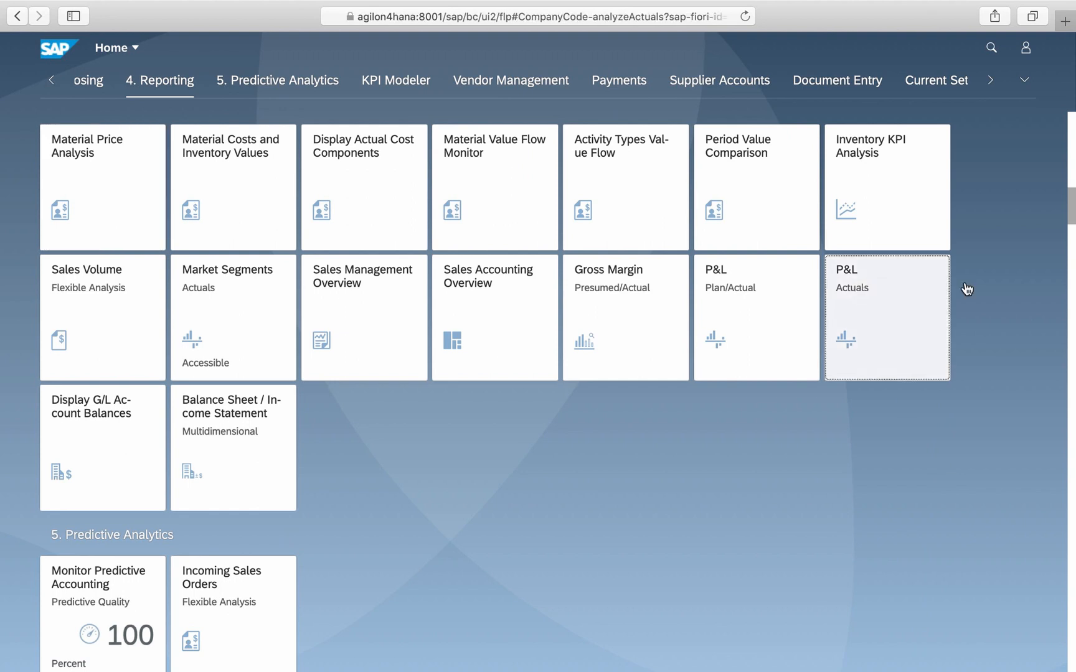
# Step: Confirm the report prompts and add Profit Center to the rows above G/L Account
pyautogui.click(885, 317)
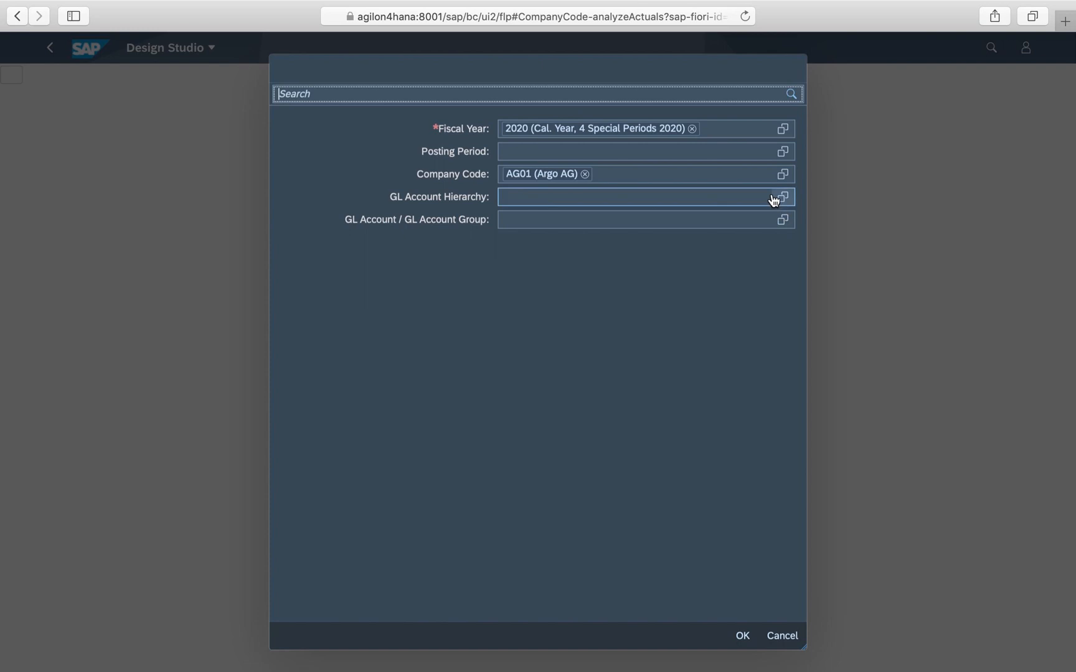
pyautogui.click(741, 635)
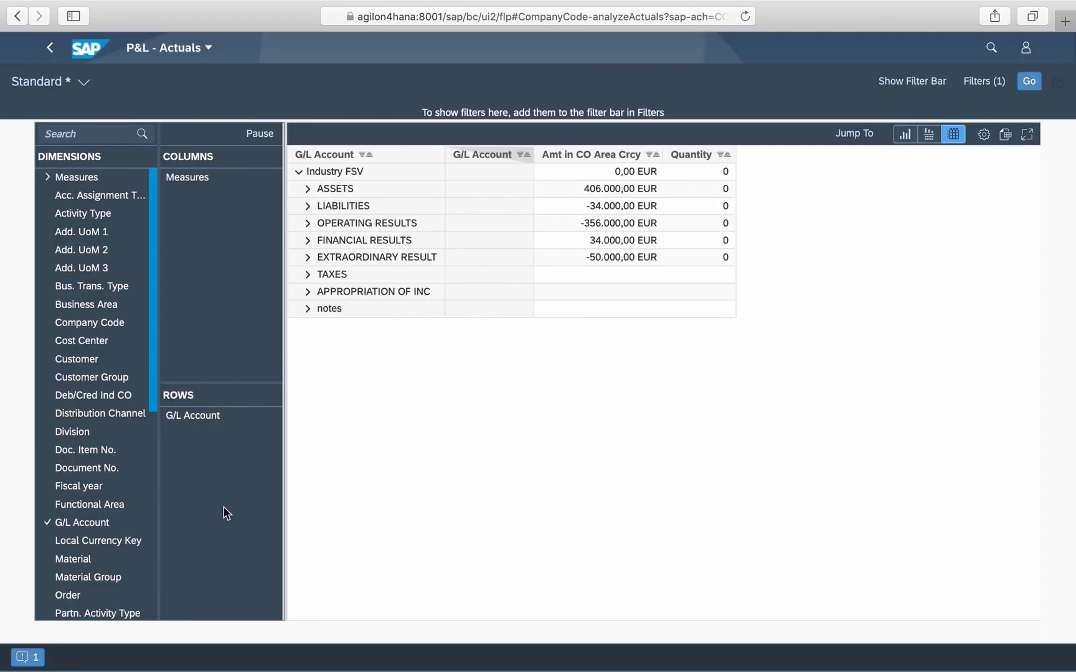
pyautogui.scroll(-3)
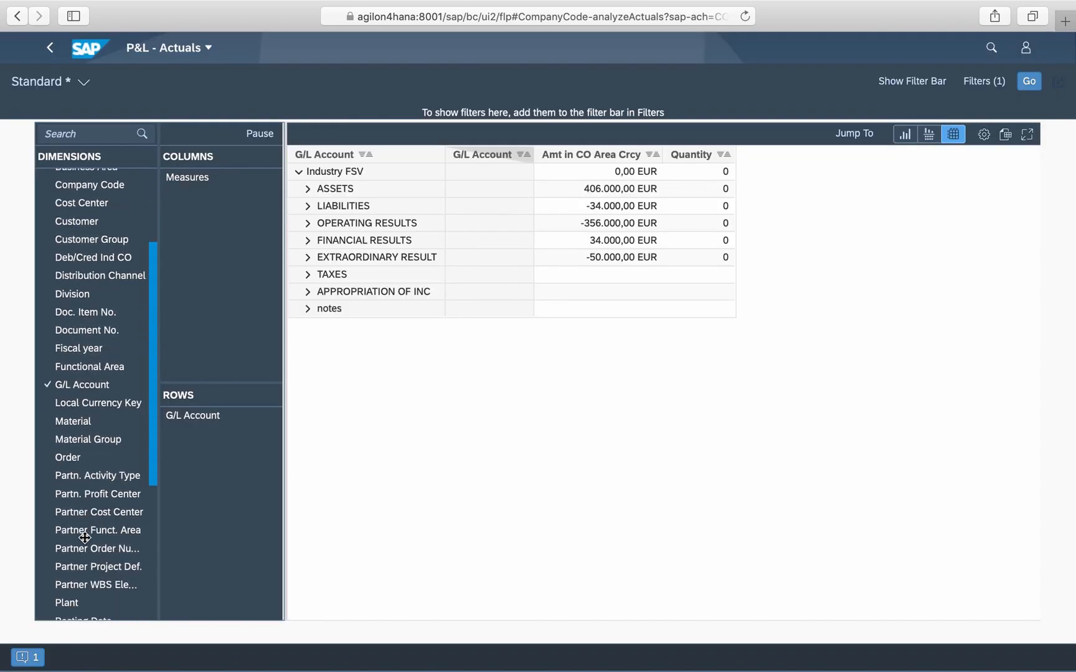
pyautogui.scroll(-3)
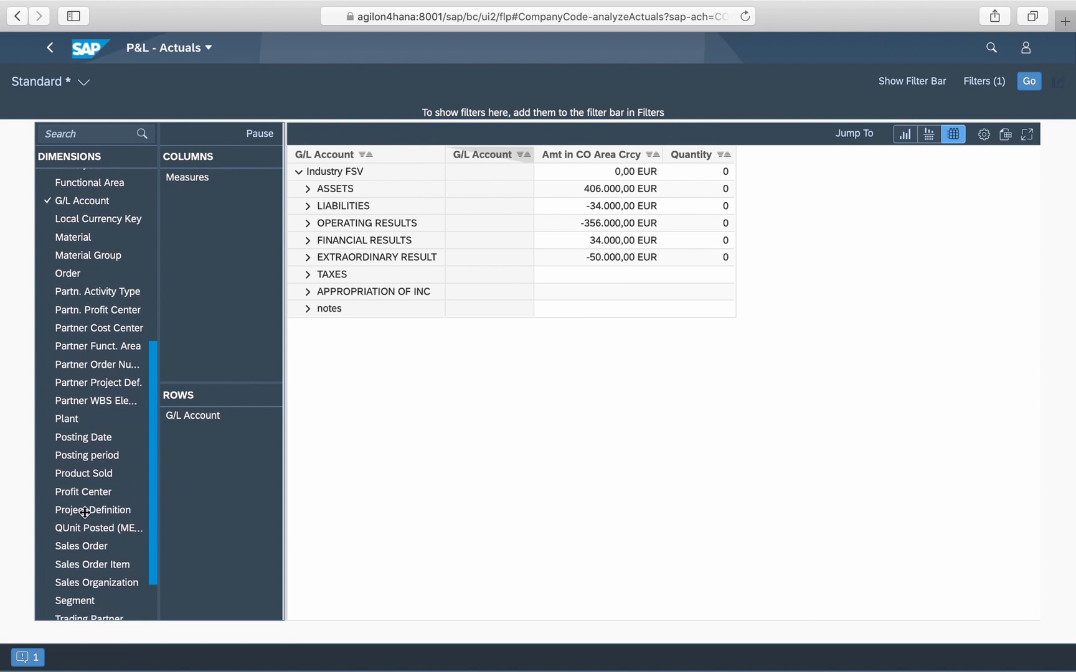
pyautogui.moveTo(83, 492); pyautogui.dragTo(213, 416)
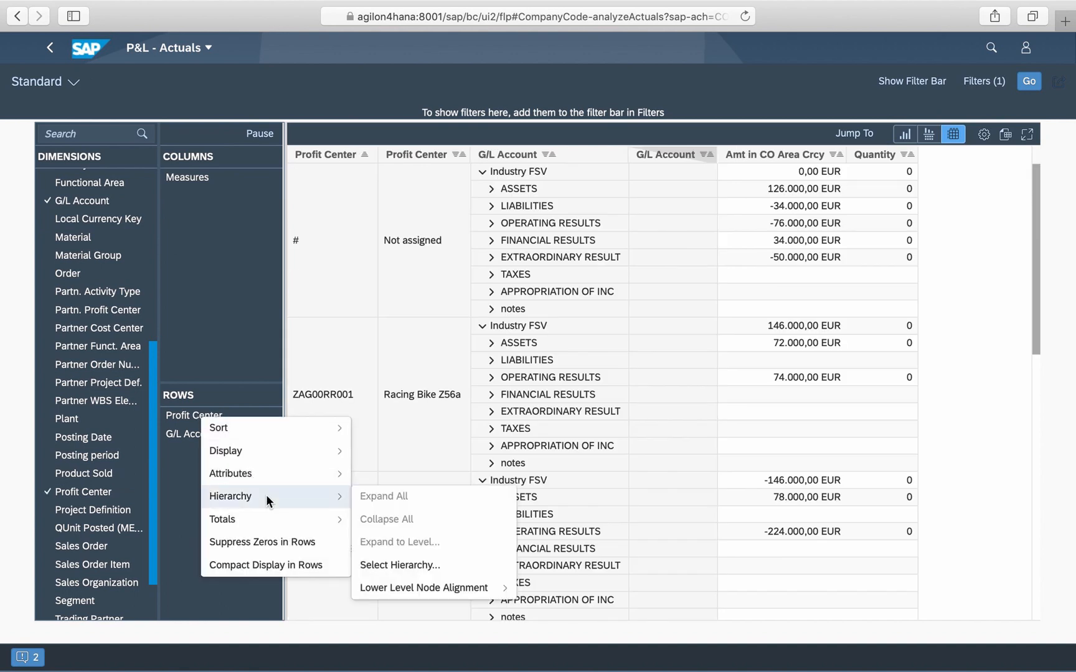
# Step: Apply the Profit Center - Segm [AG00ZPC1] hierarchy to the profit center rows and expand its segment nodes
pyautogui.click(399, 564)
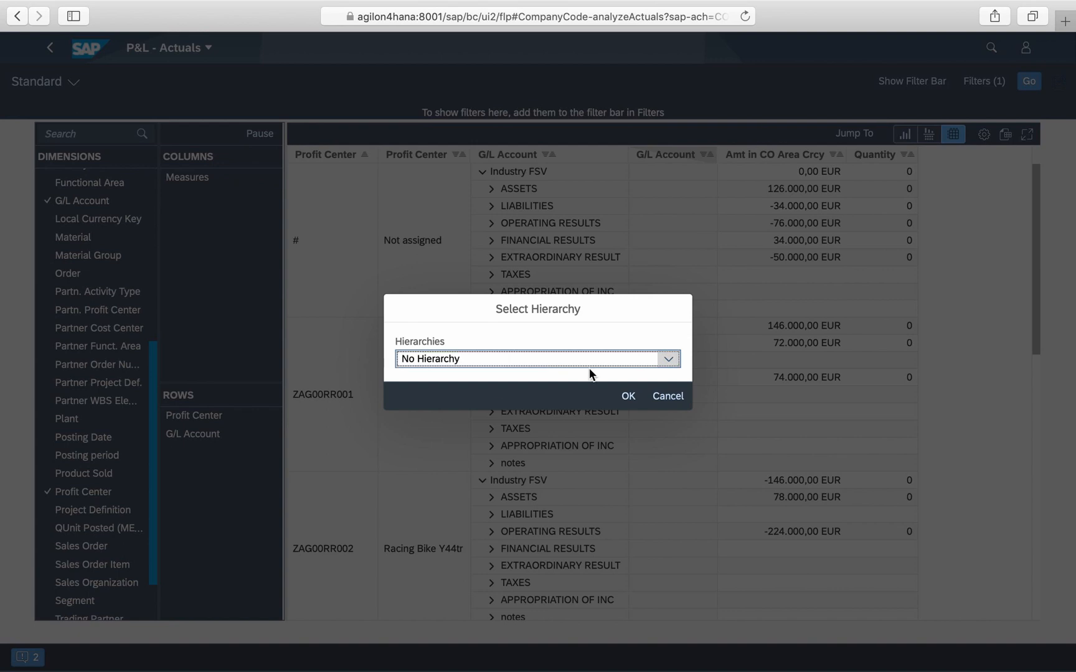
pyautogui.click(537, 358)
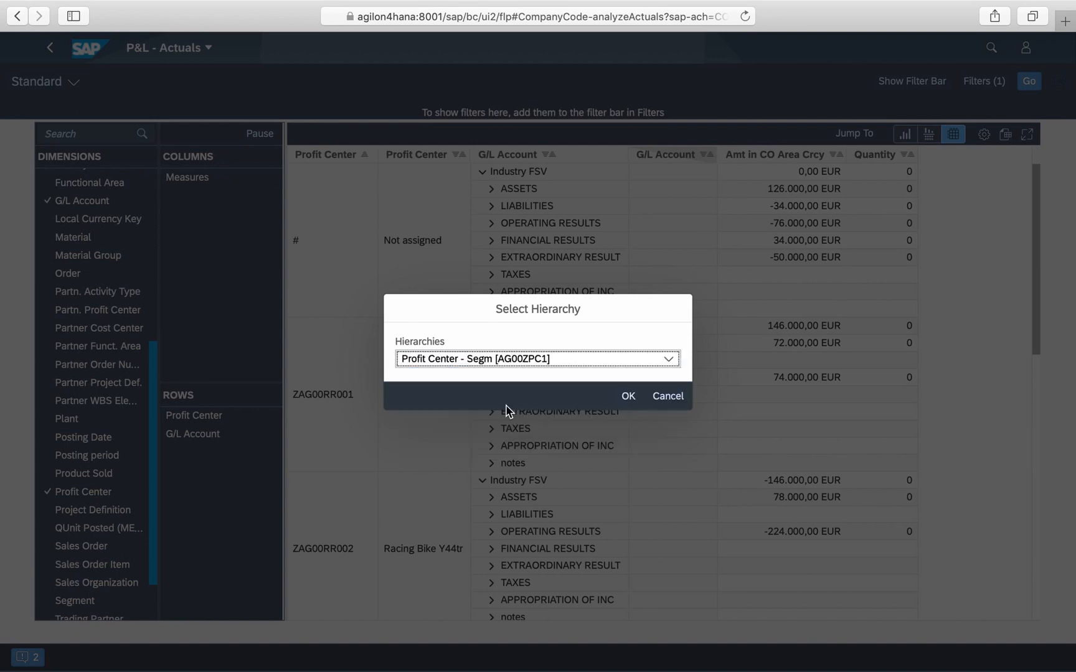
pyautogui.click(626, 396)
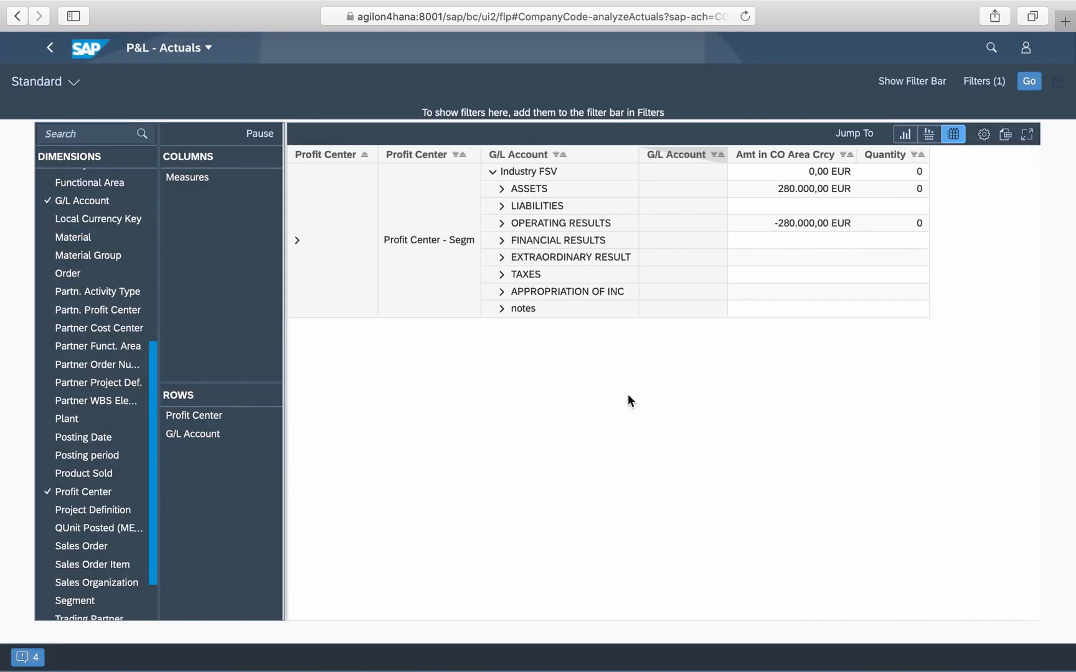
pyautogui.click(331, 239)
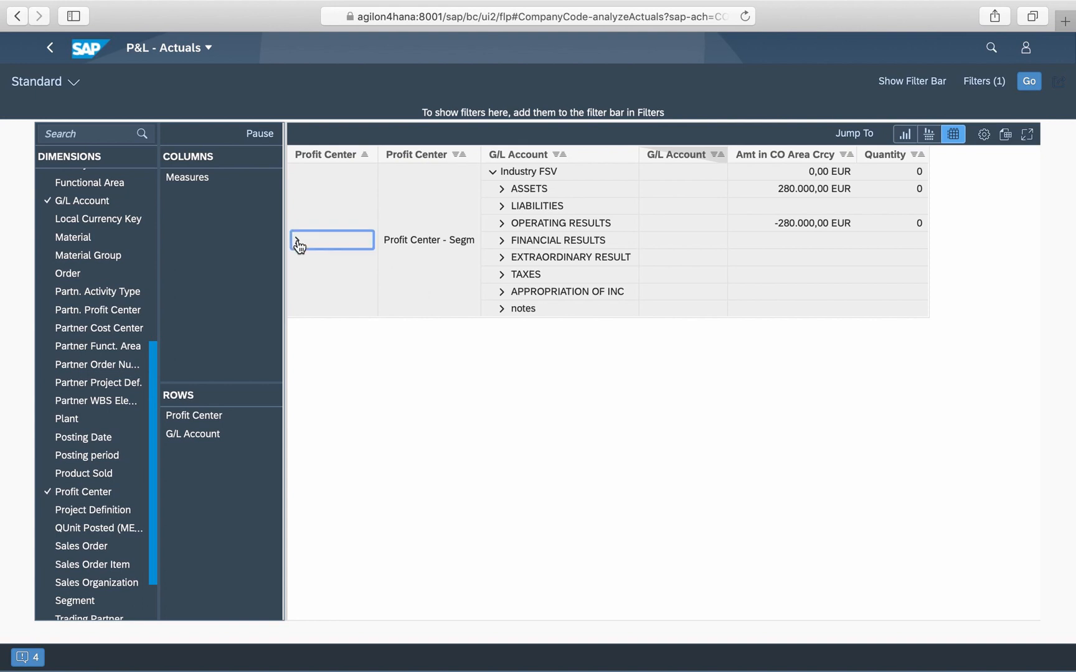
pyautogui.click(299, 241)
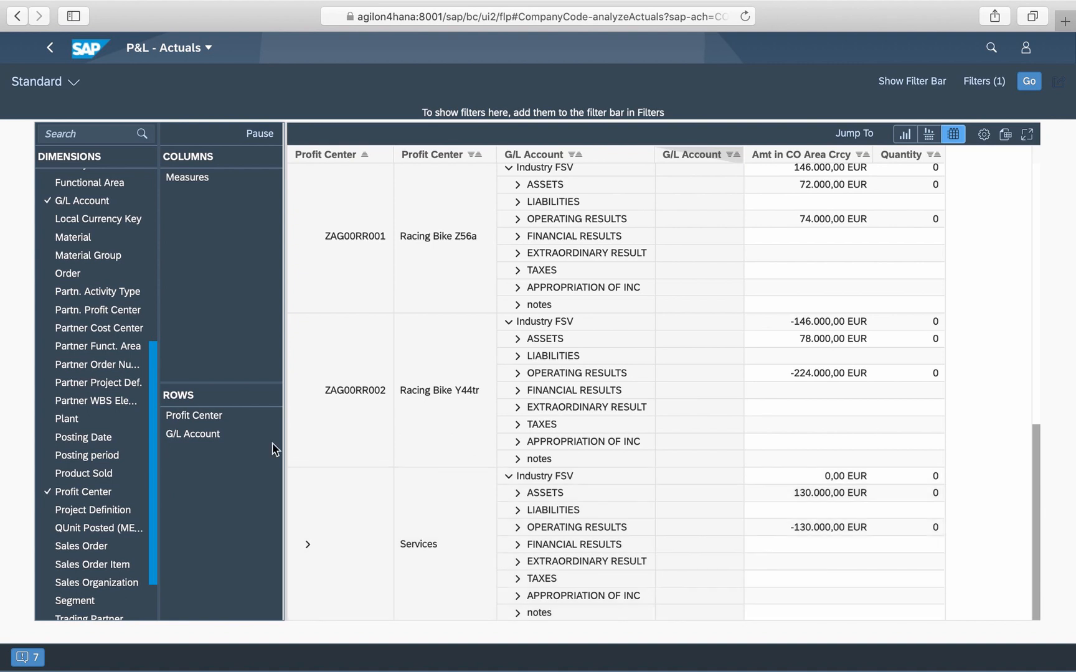
# Step: Switch the profit center rows to the ZPC2 location hierarchy and expand the root and Berlin nodes
pyautogui.rightClick(195, 414)
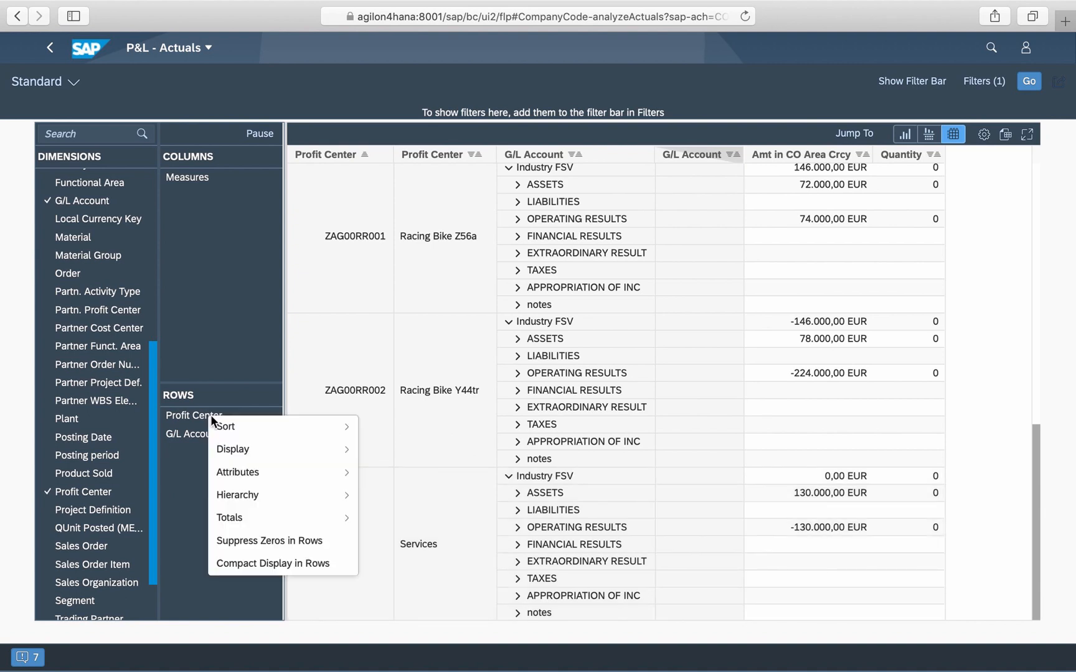
pyautogui.moveTo(236, 494)
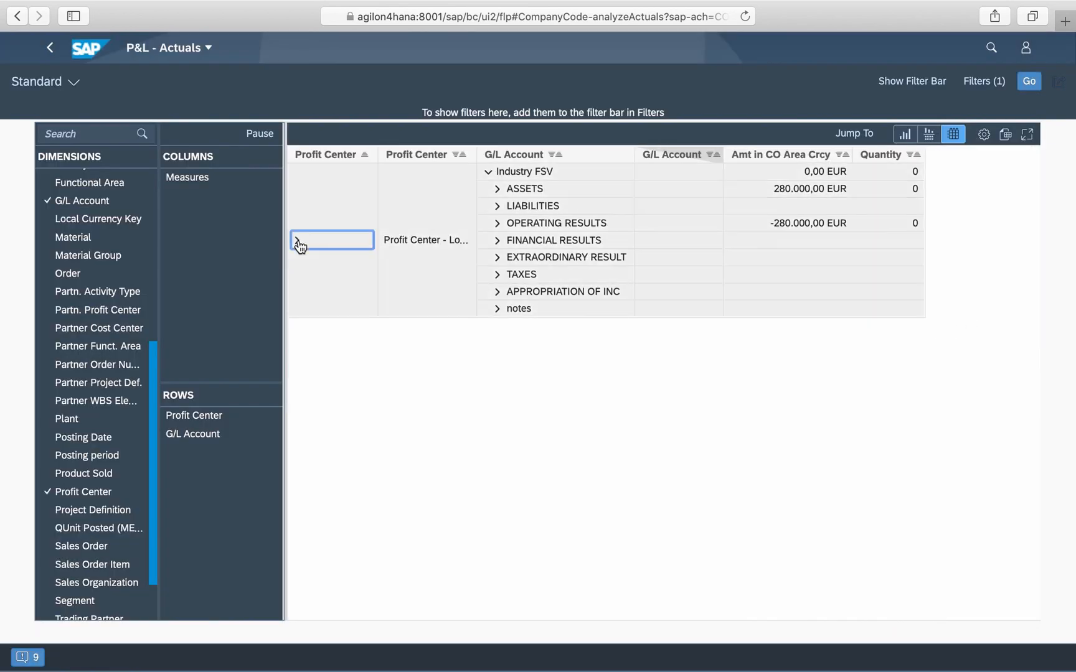
pyautogui.click(299, 240)
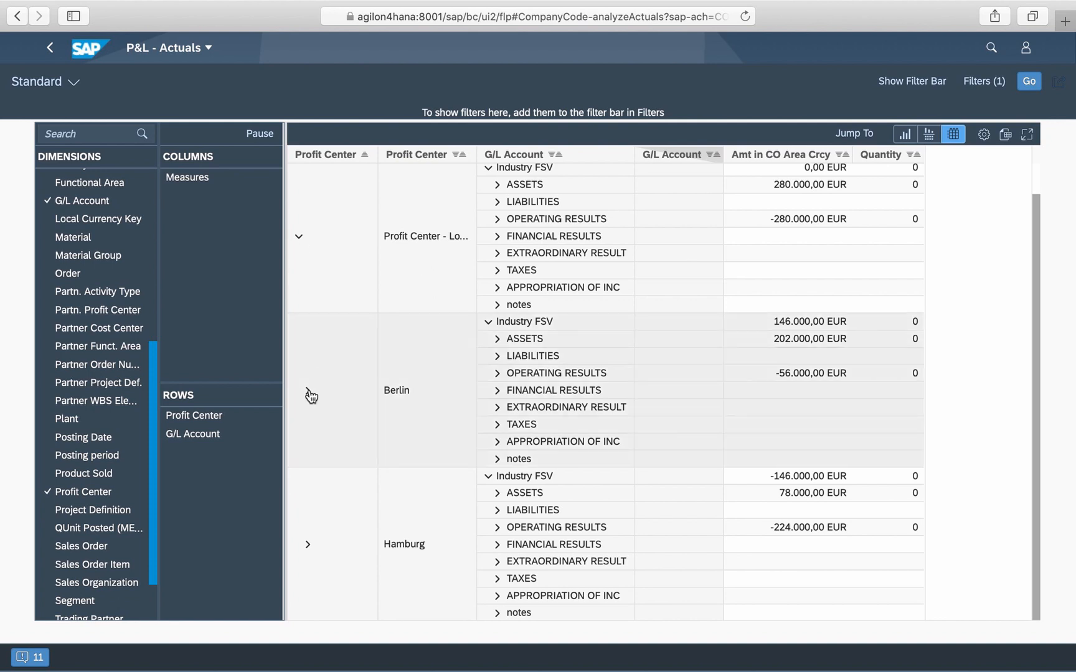
pyautogui.click(331, 391)
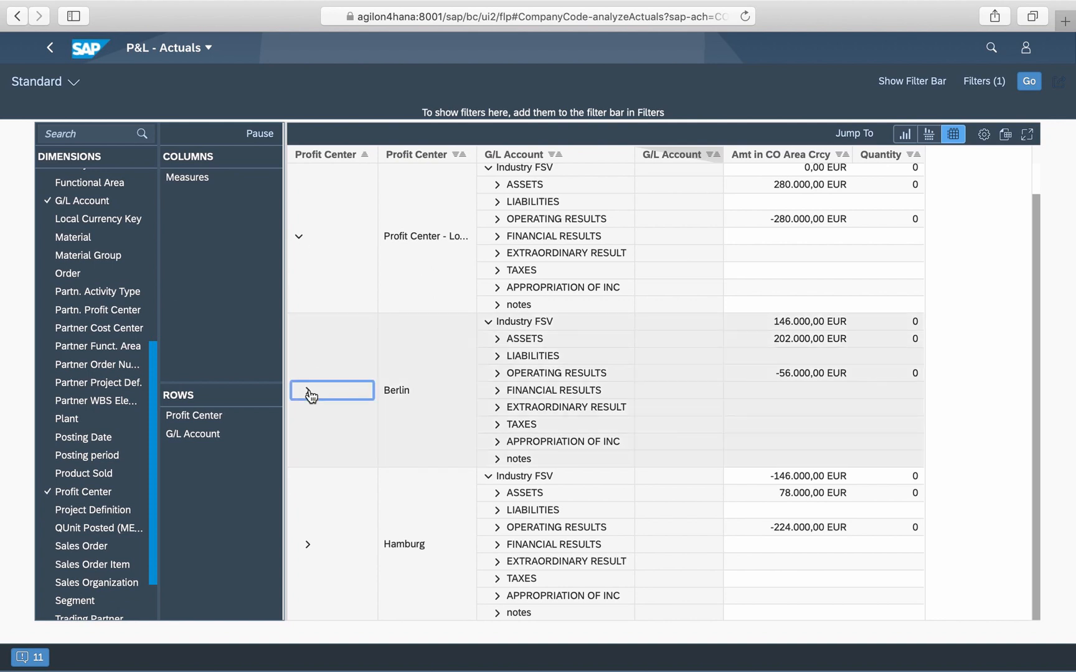